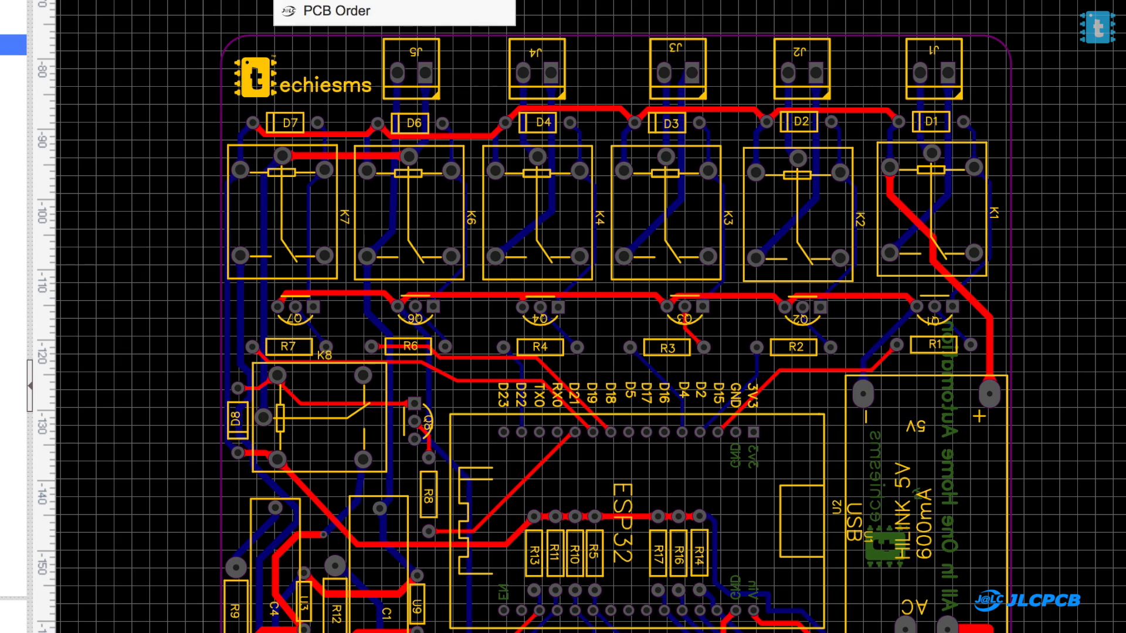
# Step: Add the home automation PCB to the JLCPCB cart and pick DHL Express Priority (4-6 days)
pyautogui.click(330, 11)
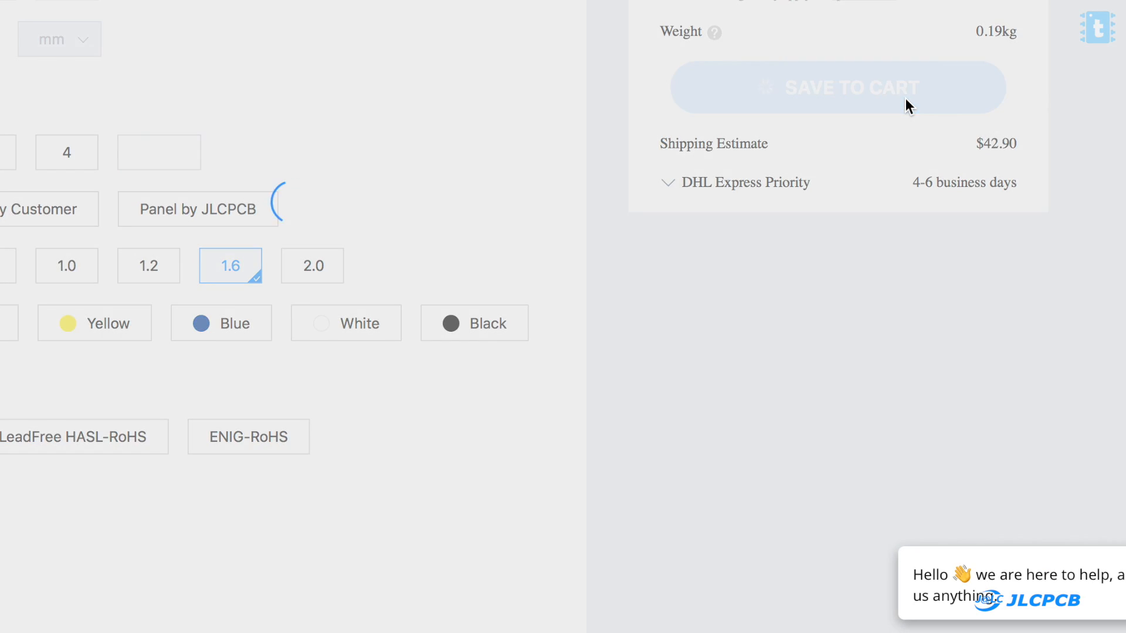
pyautogui.click(836, 88)
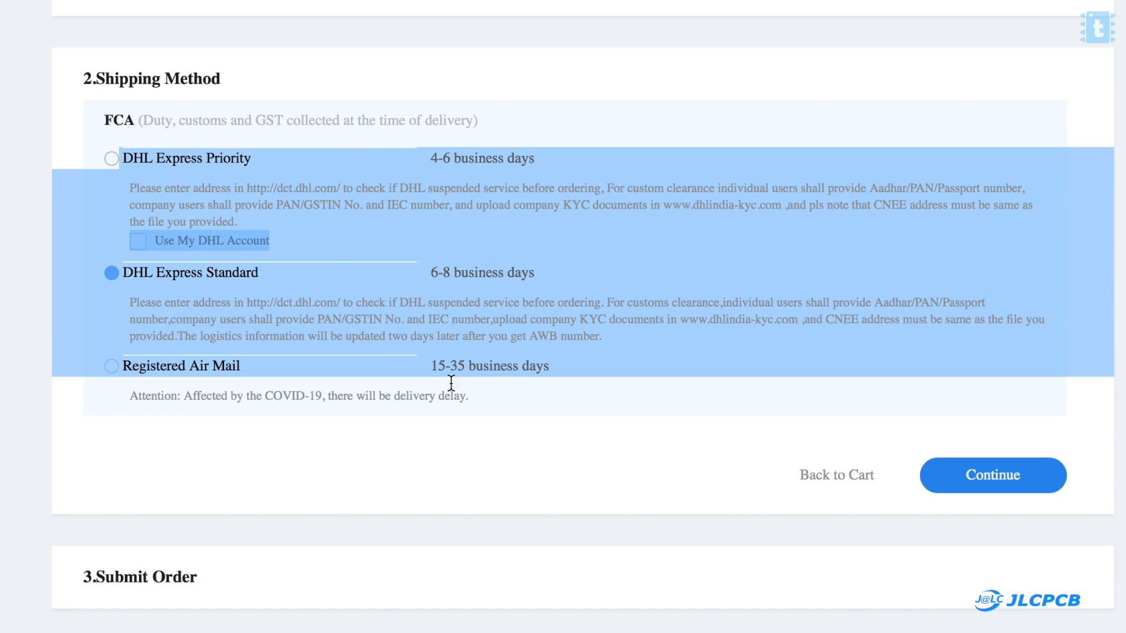
pyautogui.click(111, 157)
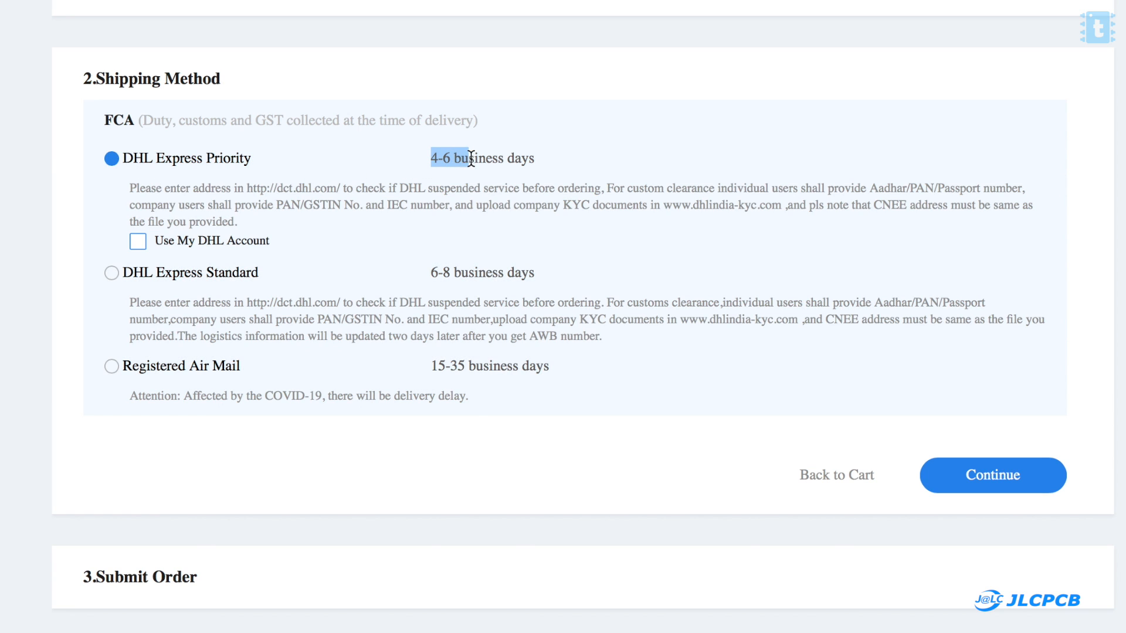
pyautogui.moveTo(457, 158); pyautogui.dragTo(535, 158)
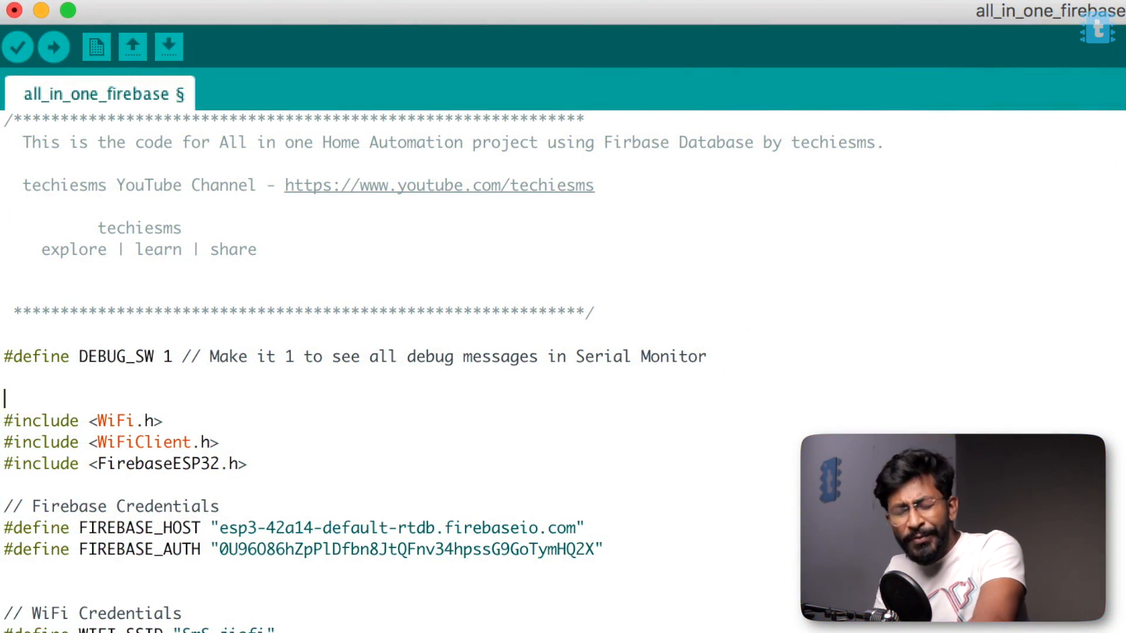
pyautogui.moveTo(721, 578)
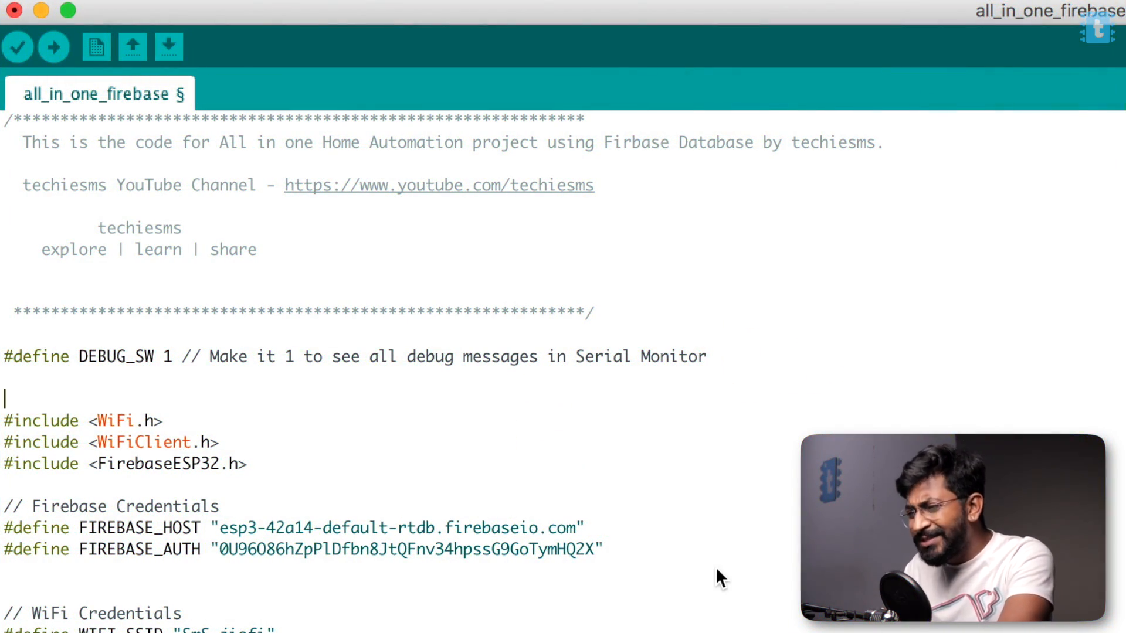
# Step: Set DEBUG_SW to 1 and remove the blank line above the FirebaseESP32 include
pyautogui.scroll(-3)
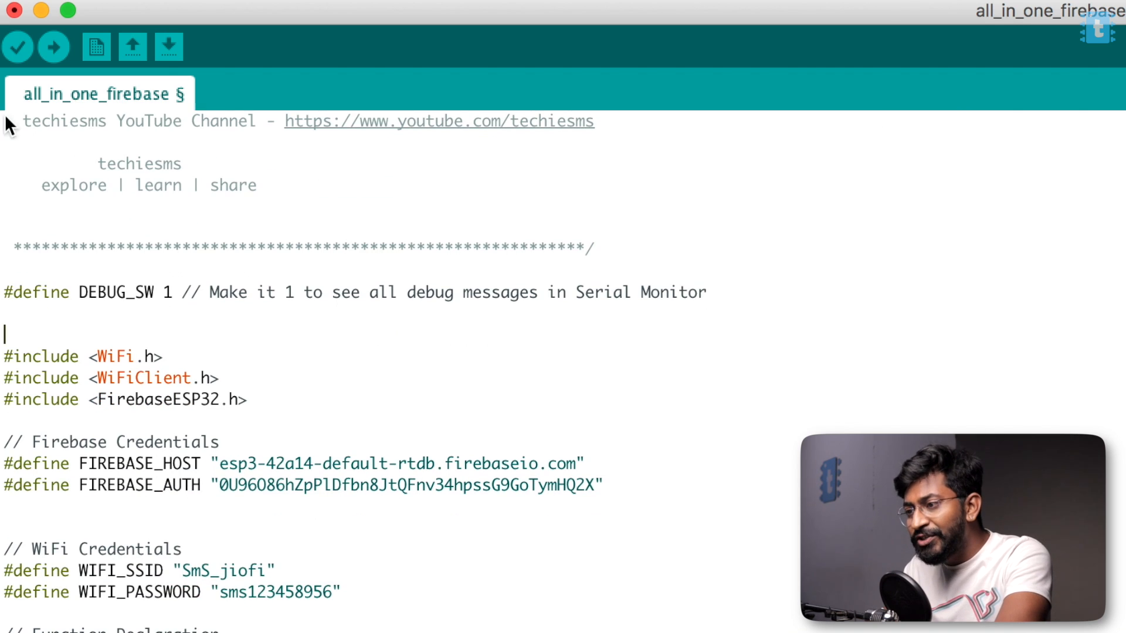
pyautogui.tripleClick(352, 292)
pyautogui.write('0')
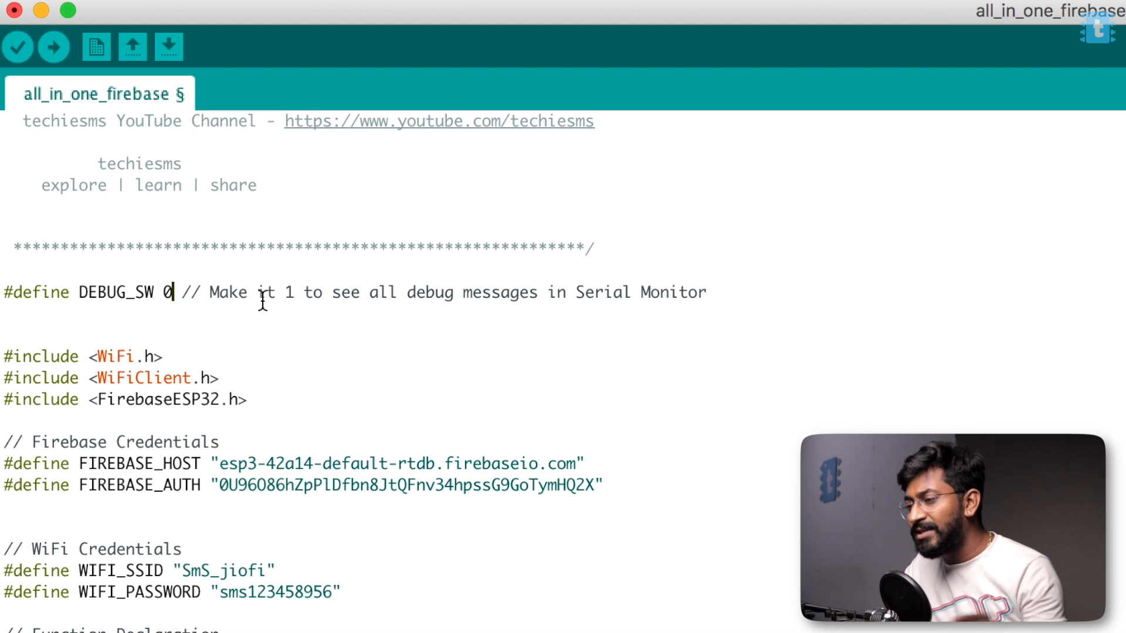
pyautogui.write('1')
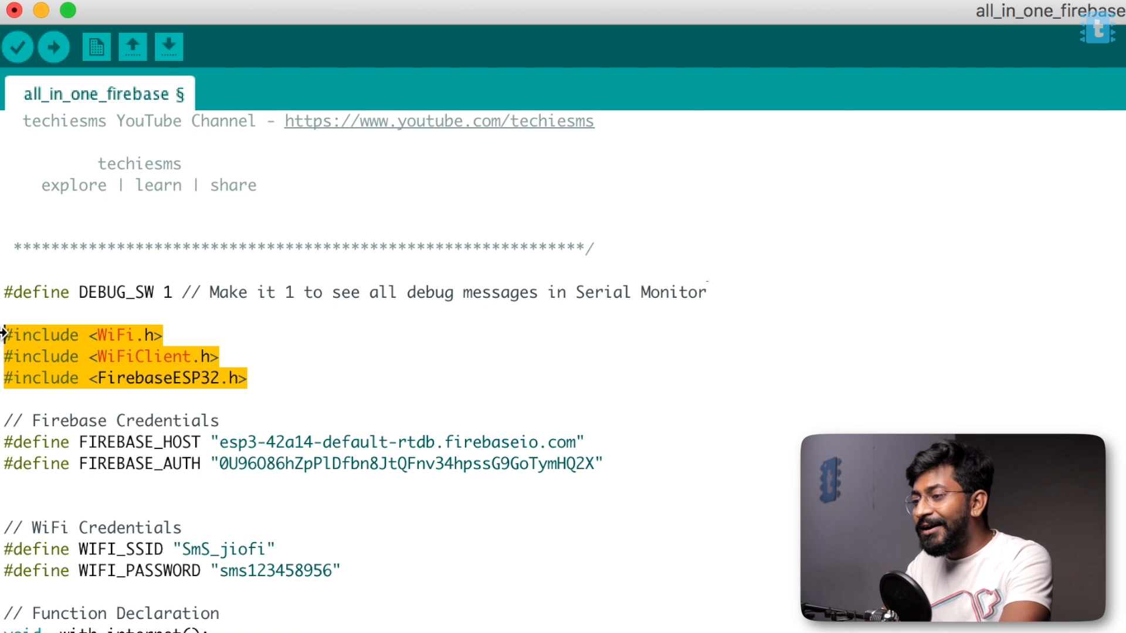
pyautogui.click(153, 378)
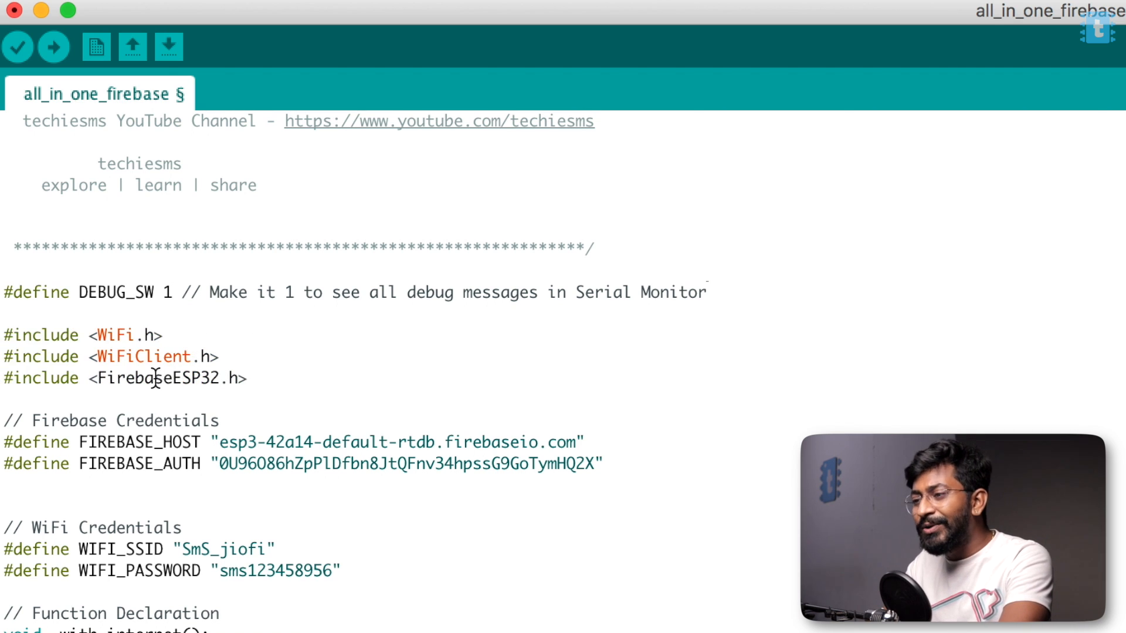
pyautogui.doubleClick(157, 378)
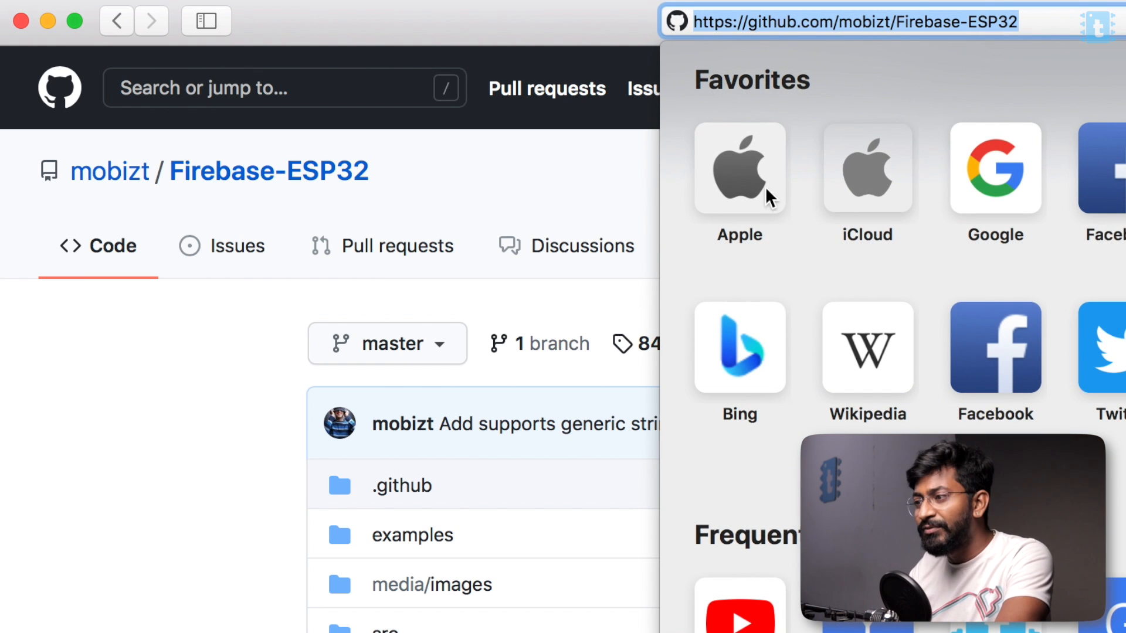
# Step: Download the mobizt/Firebase-ESP32 repository as a ZIP from its Code menu
pyautogui.click(690, 199)
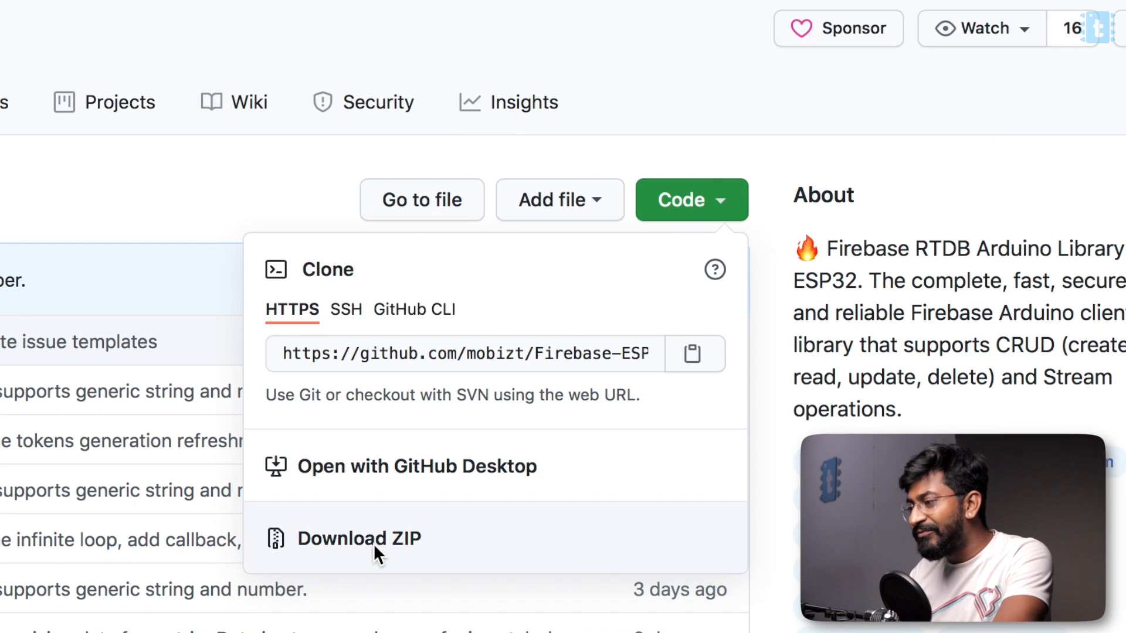
pyautogui.click(359, 538)
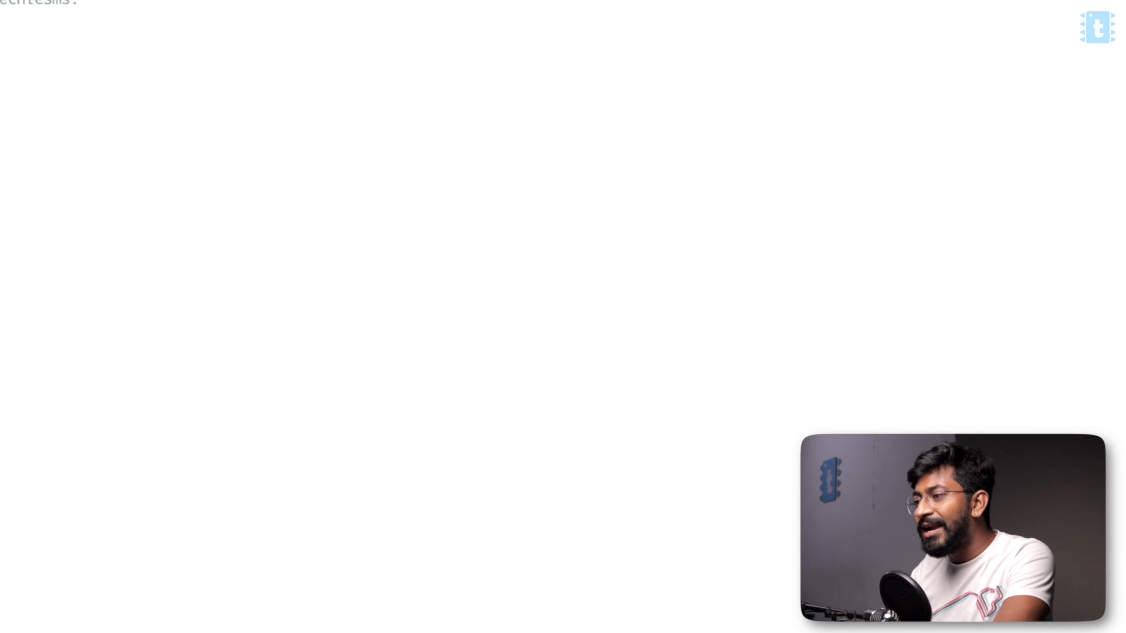
pyautogui.click(269, 13)
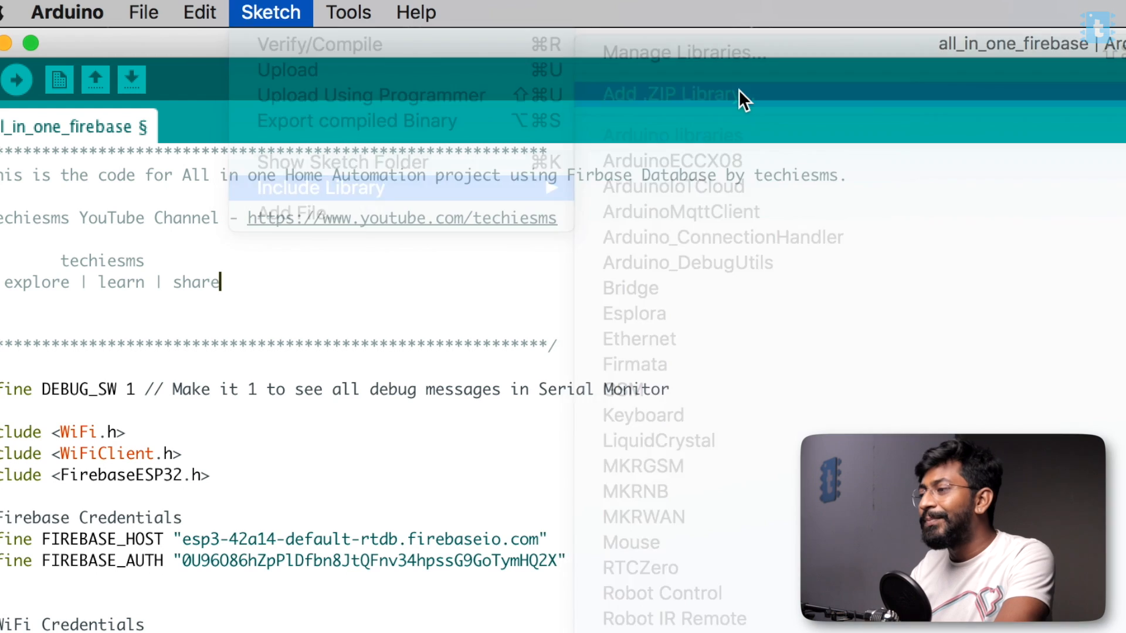
# Step: Browse to Downloads in the Add .ZIP Library chooser for the Firebase-ESP32 zip
pyautogui.click(677, 94)
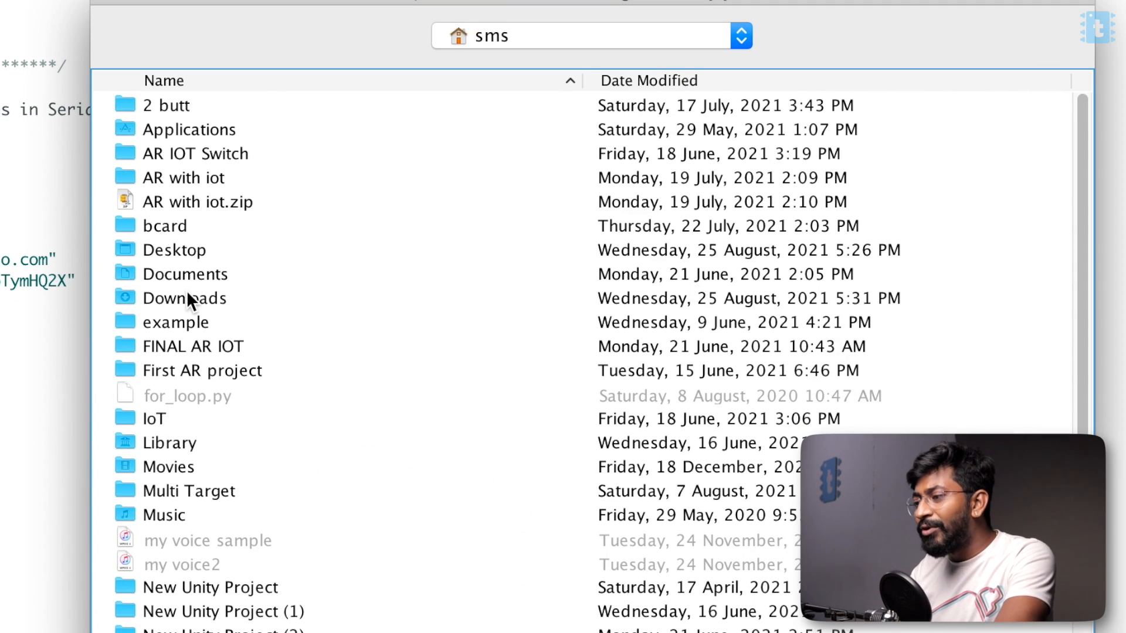
pyautogui.doubleClick(184, 298)
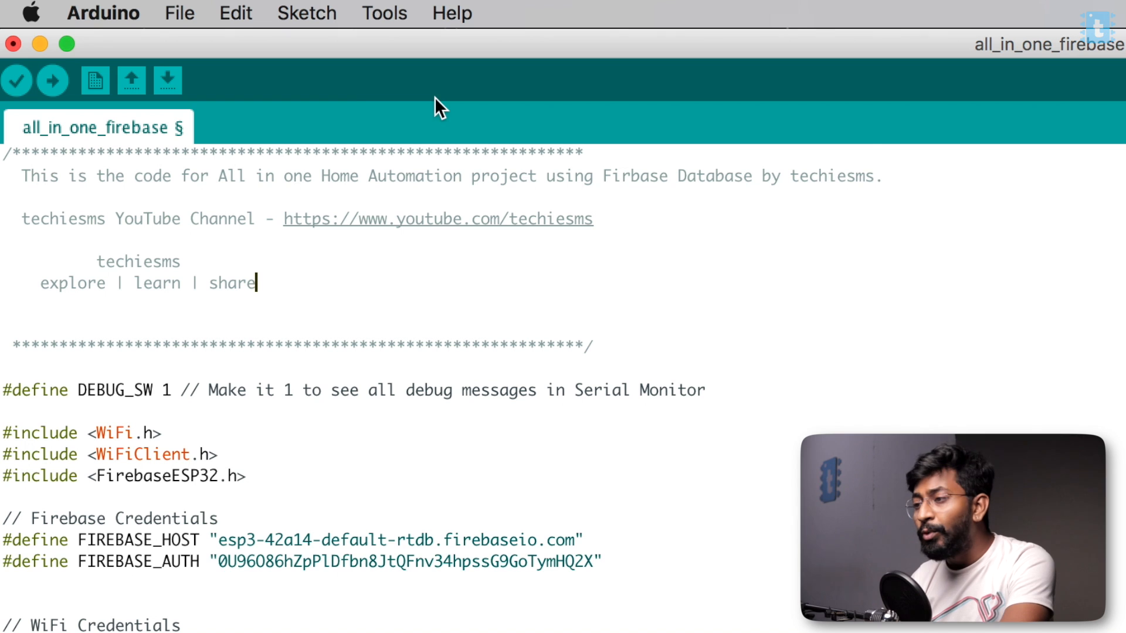
pyautogui.click(306, 13)
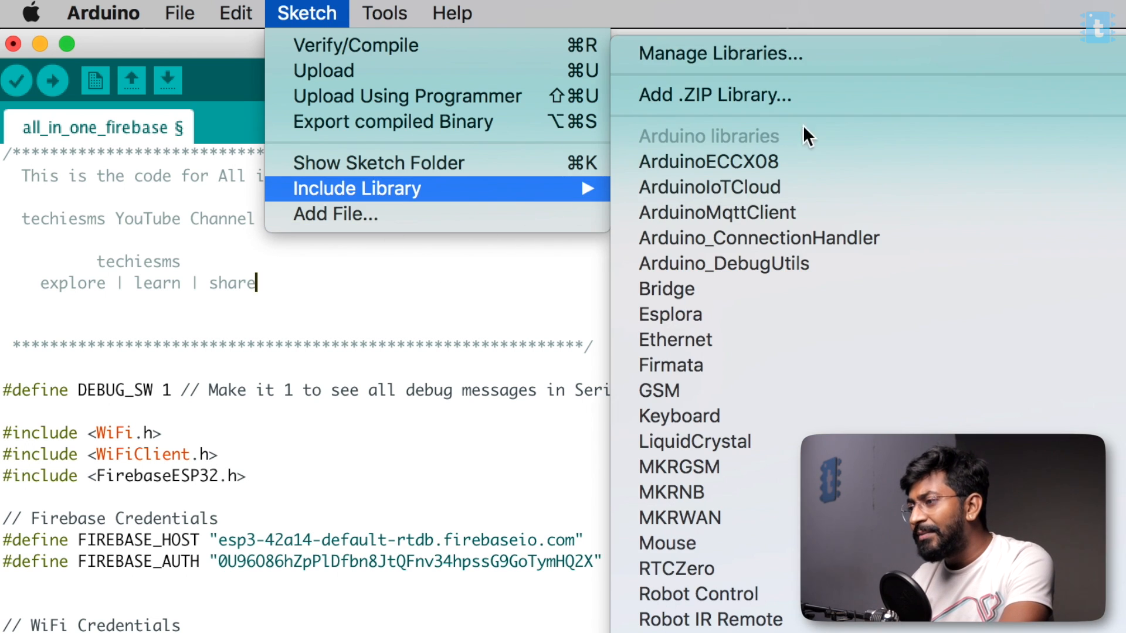
# Step: Search 'ardu' in Library Manager and verify ArduinoJson 6.17.3 shows installed
pyautogui.click(719, 53)
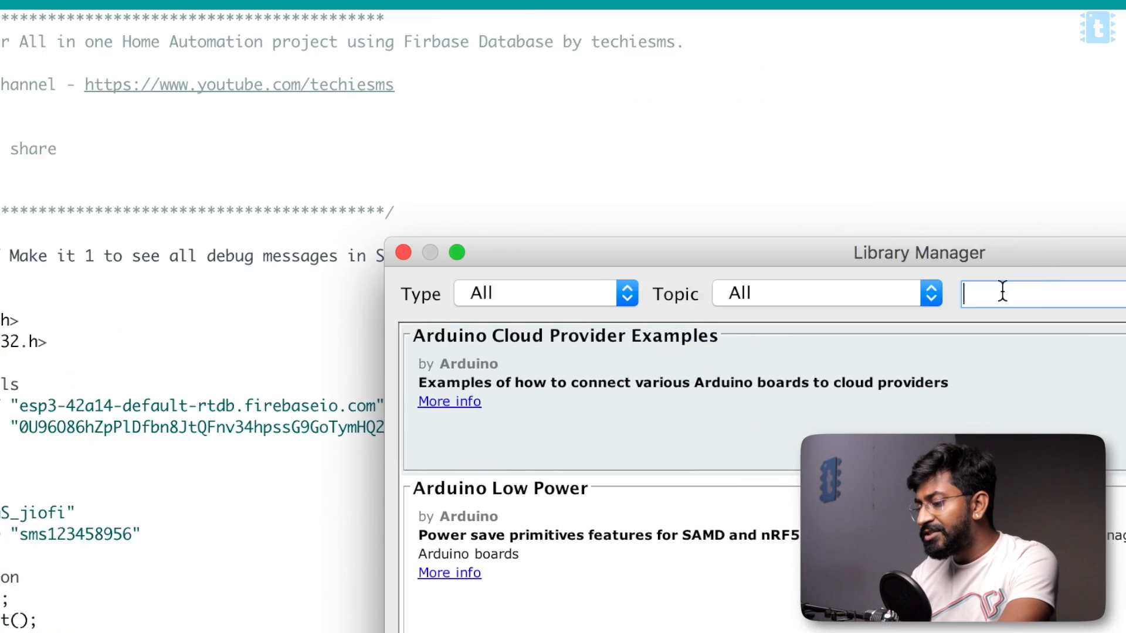
pyautogui.write('ardu')
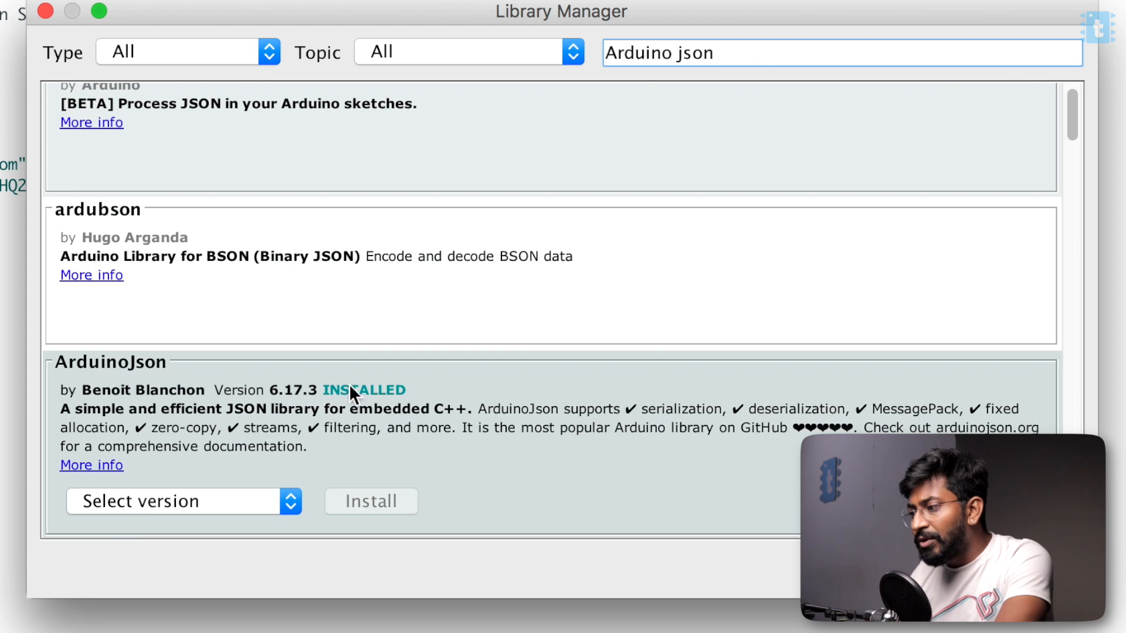
pyautogui.scroll(-3)
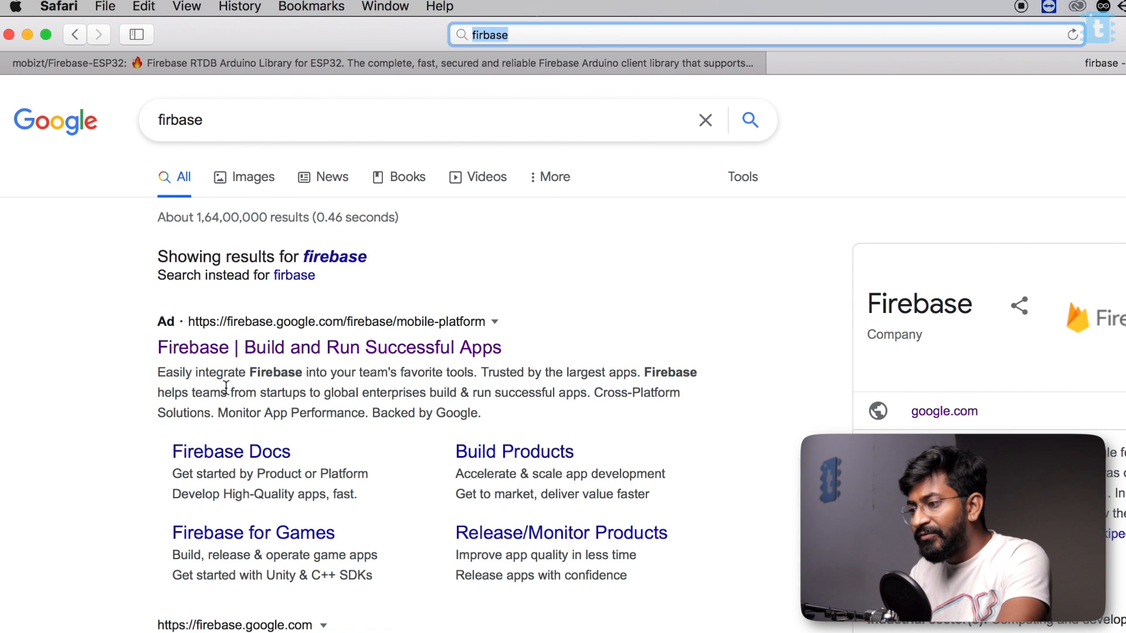
# Step: Start a new Firebase project and name it All in One
pyautogui.click(329, 347)
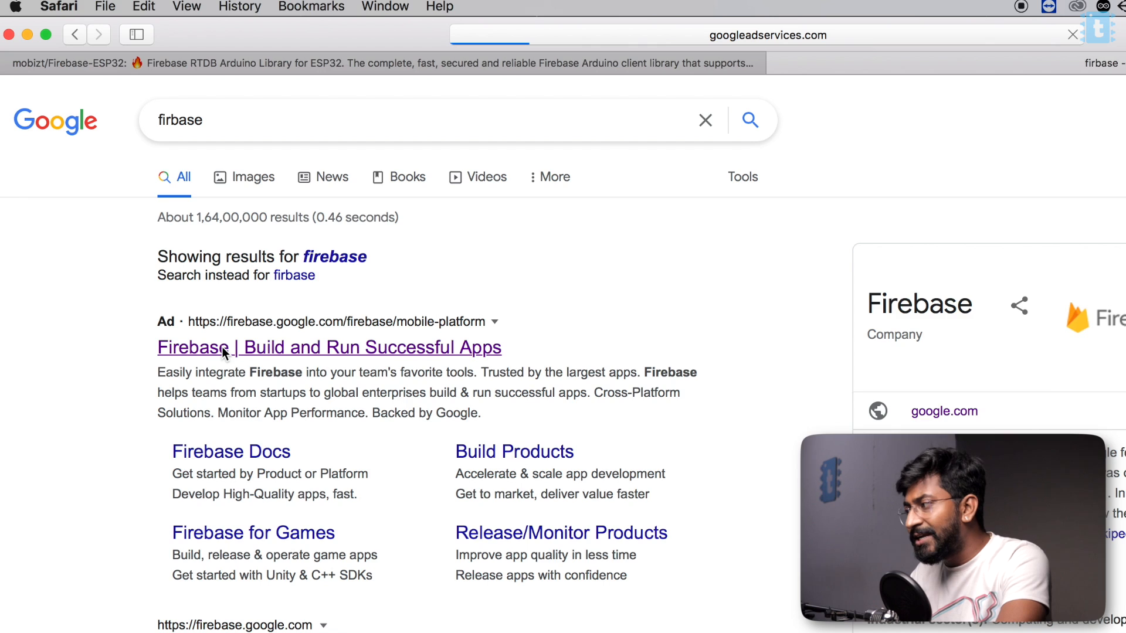
pyautogui.click(329, 347)
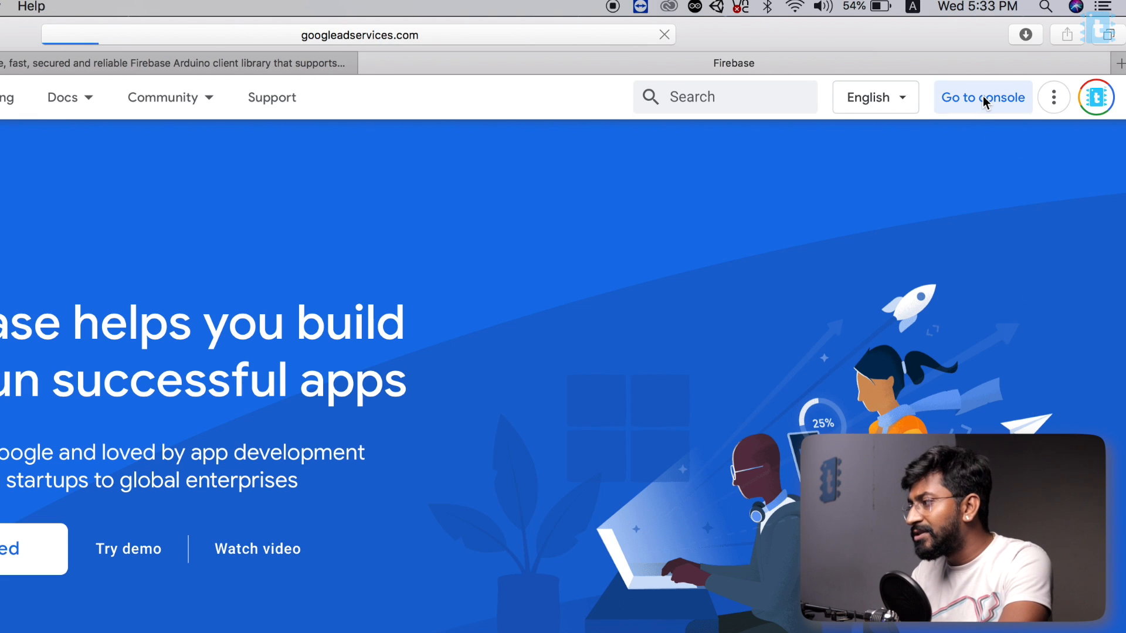
pyautogui.click(982, 97)
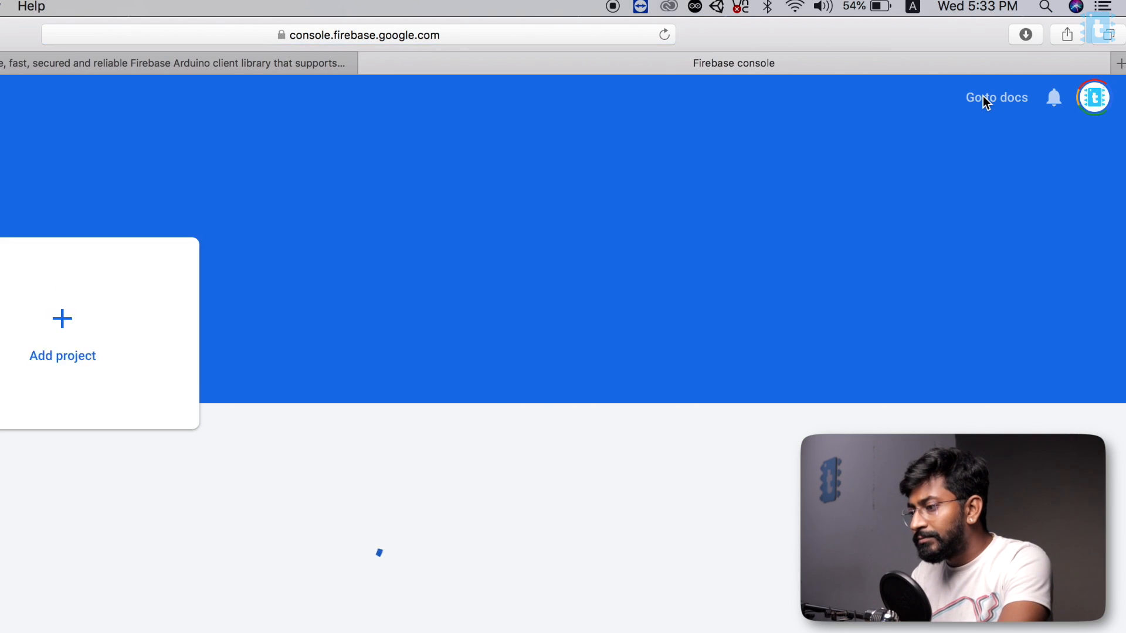
pyautogui.click(62, 337)
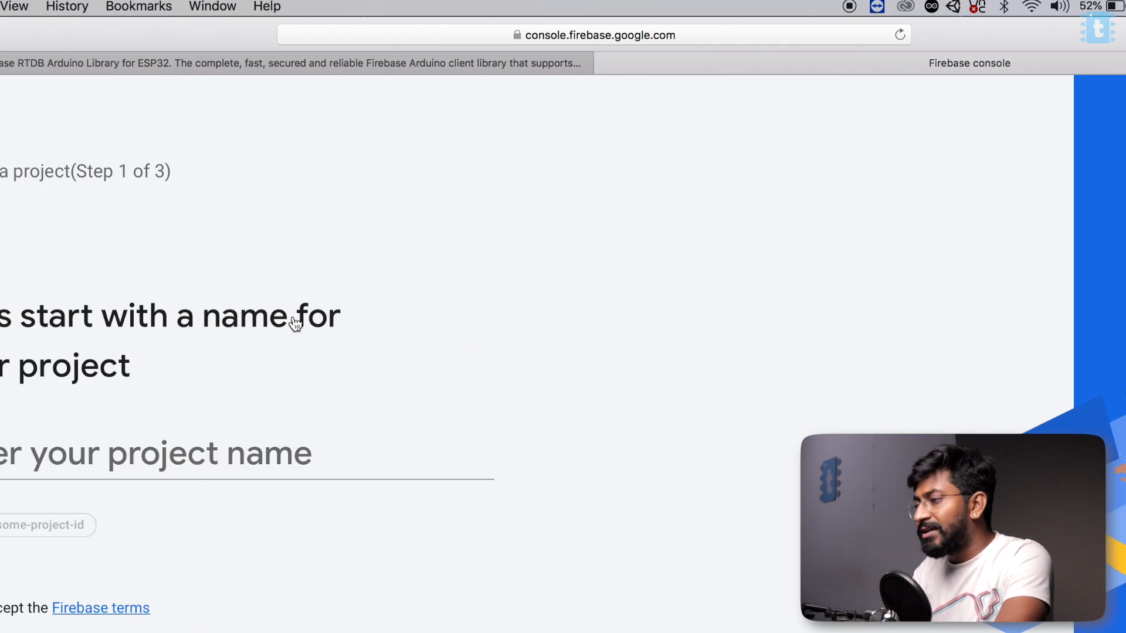
pyautogui.write('AI')
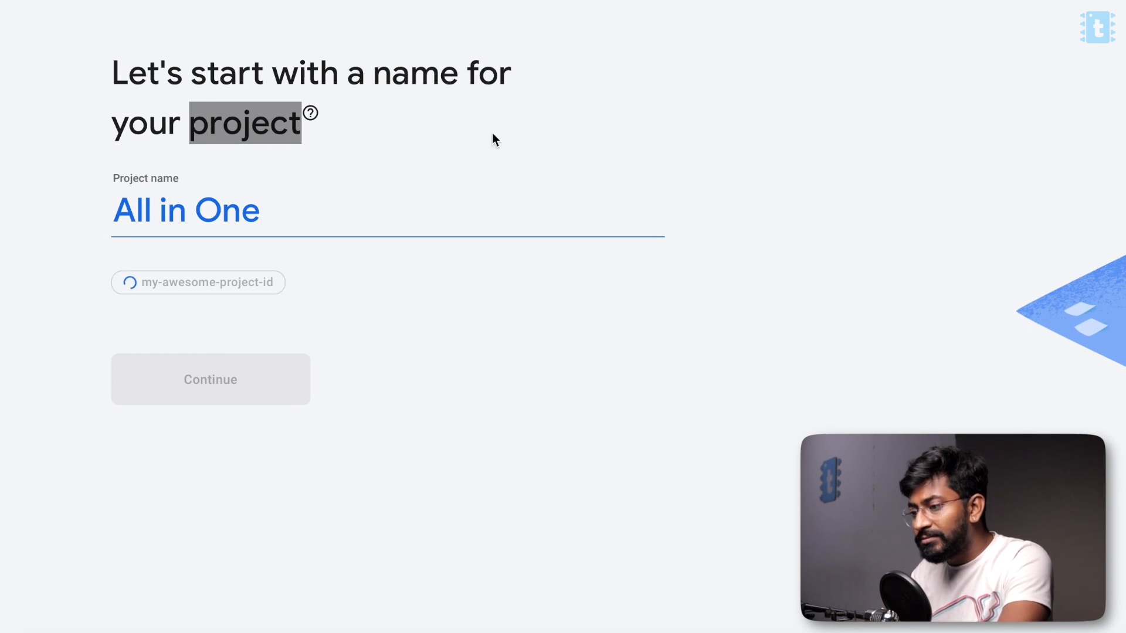
pyautogui.click(210, 380)
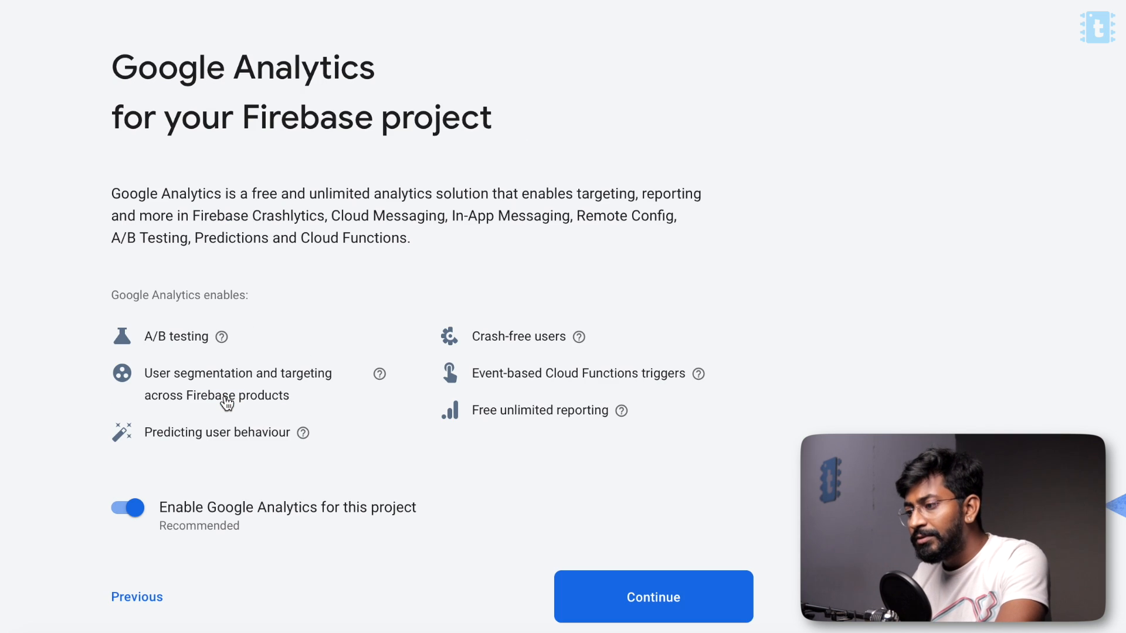
# Step: Keep Google Analytics enabled with the techiesms account and create the project
pyautogui.click(652, 596)
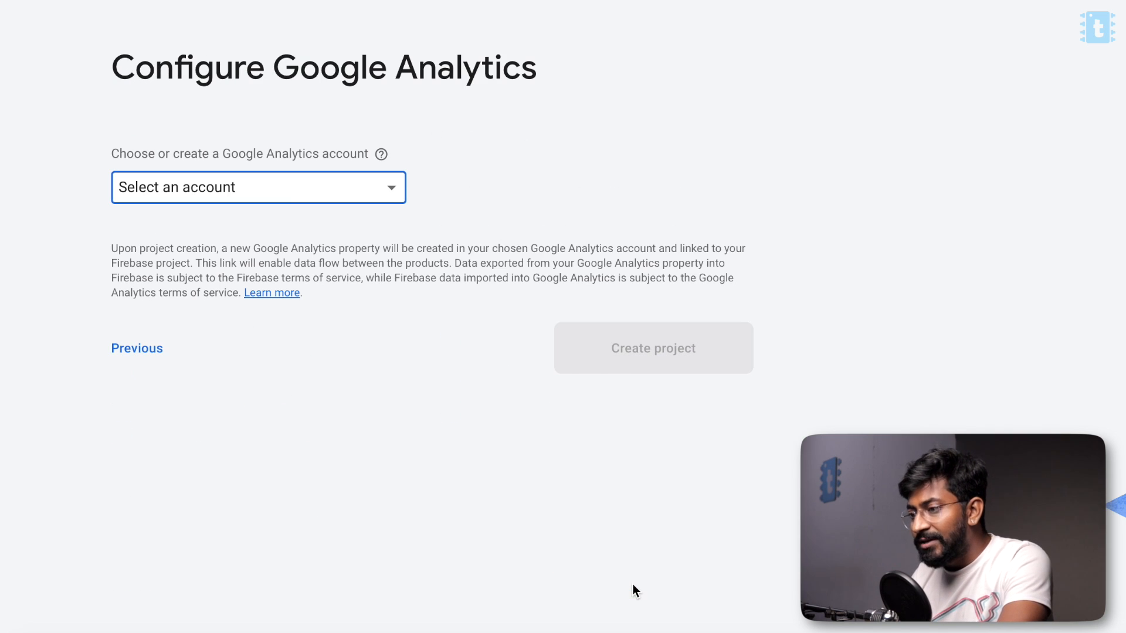
pyautogui.click(257, 188)
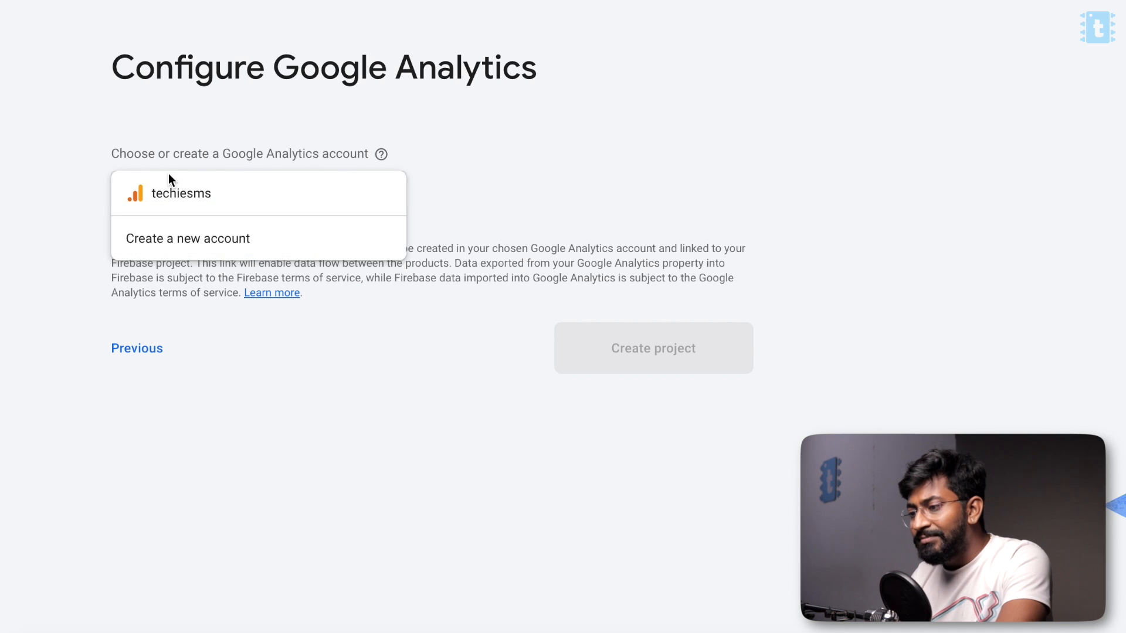
pyautogui.click(652, 349)
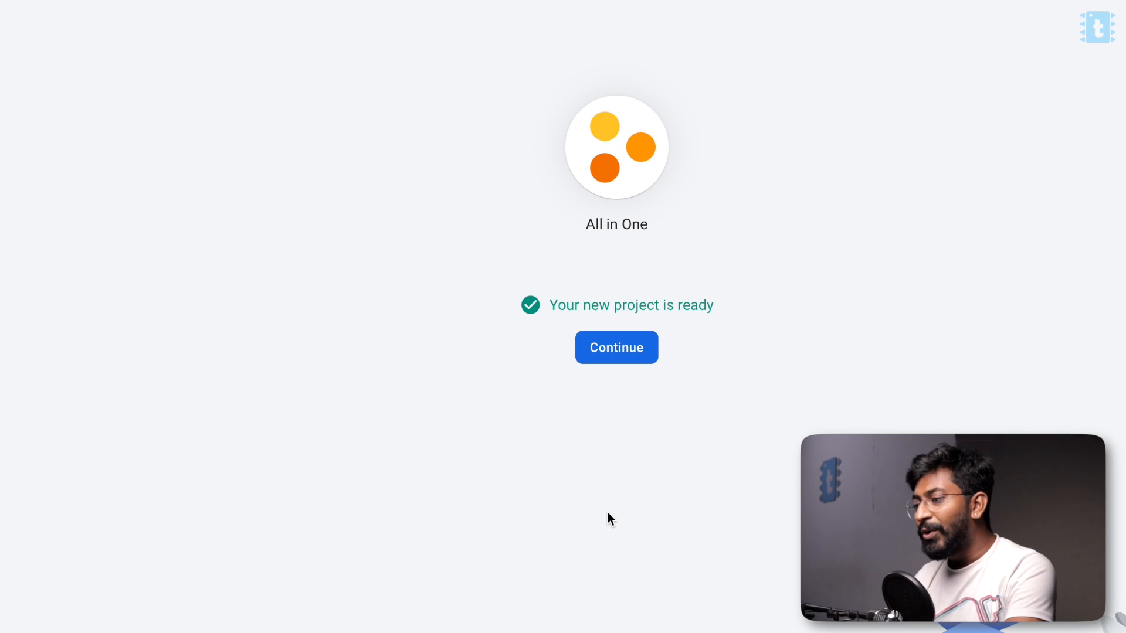
pyautogui.click(615, 347)
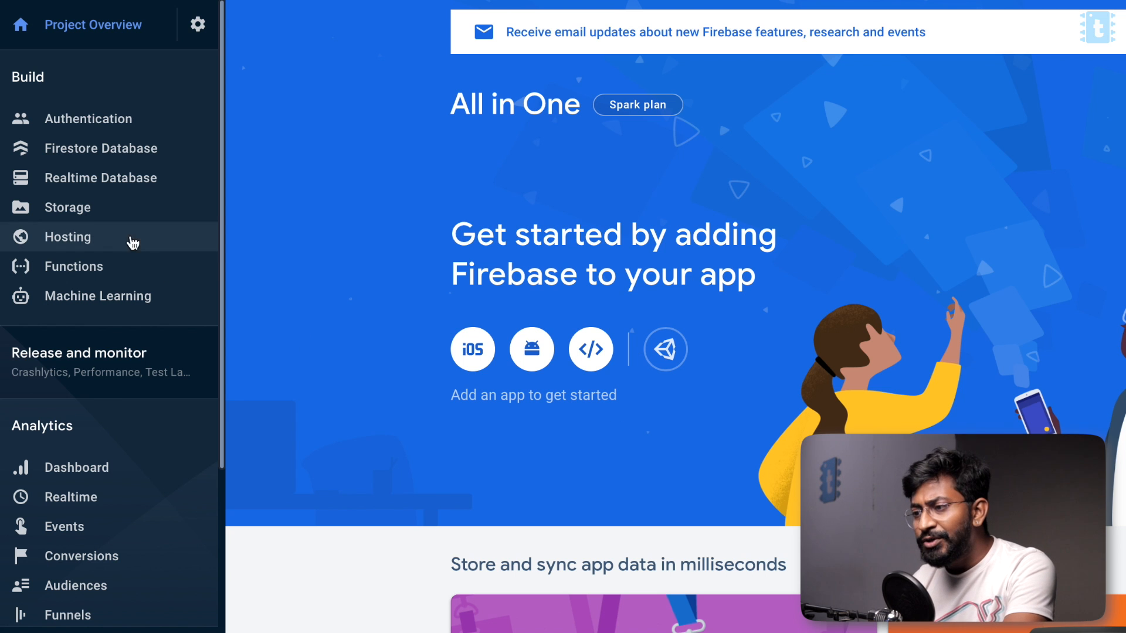
# Step: Create a Realtime Database in us-central1 and choose its security rules mode
pyautogui.click(102, 177)
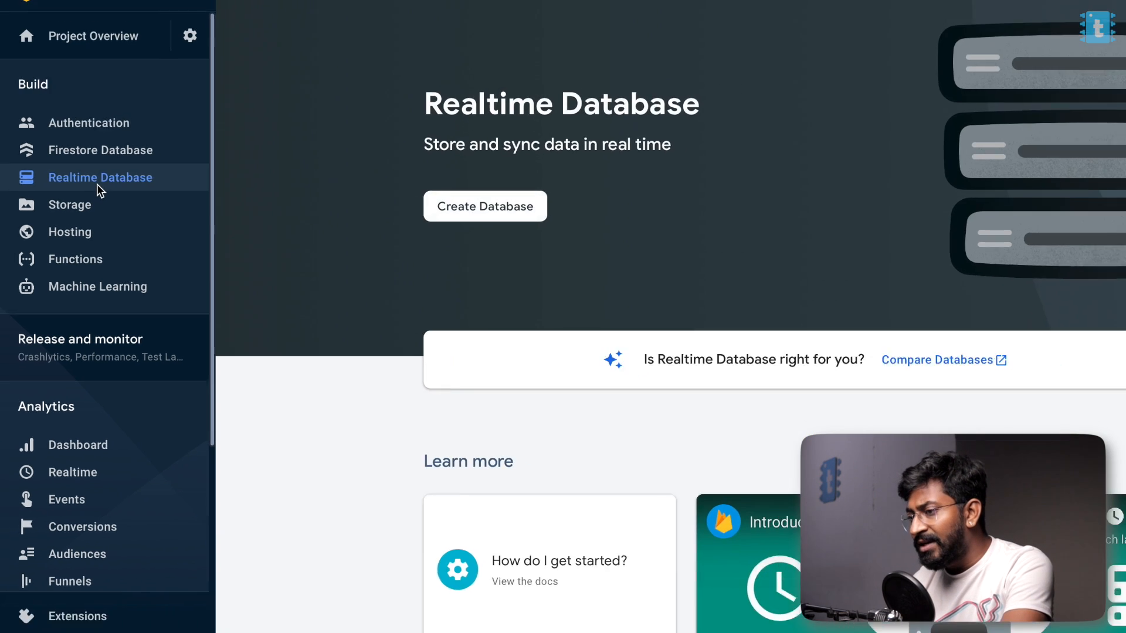
pyautogui.click(485, 206)
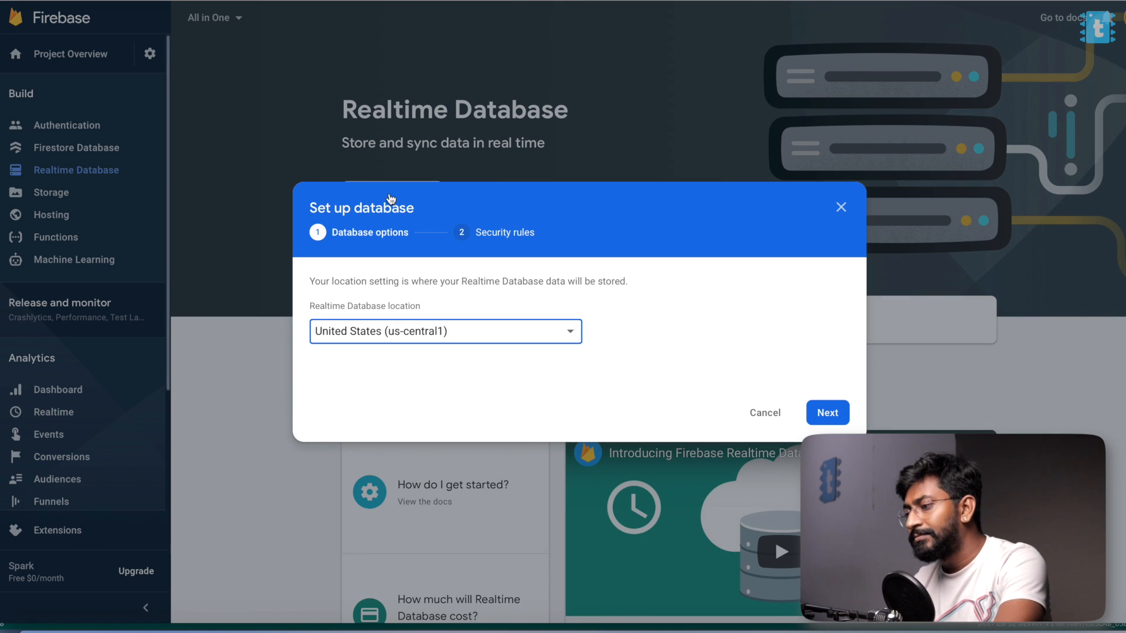
pyautogui.click(826, 412)
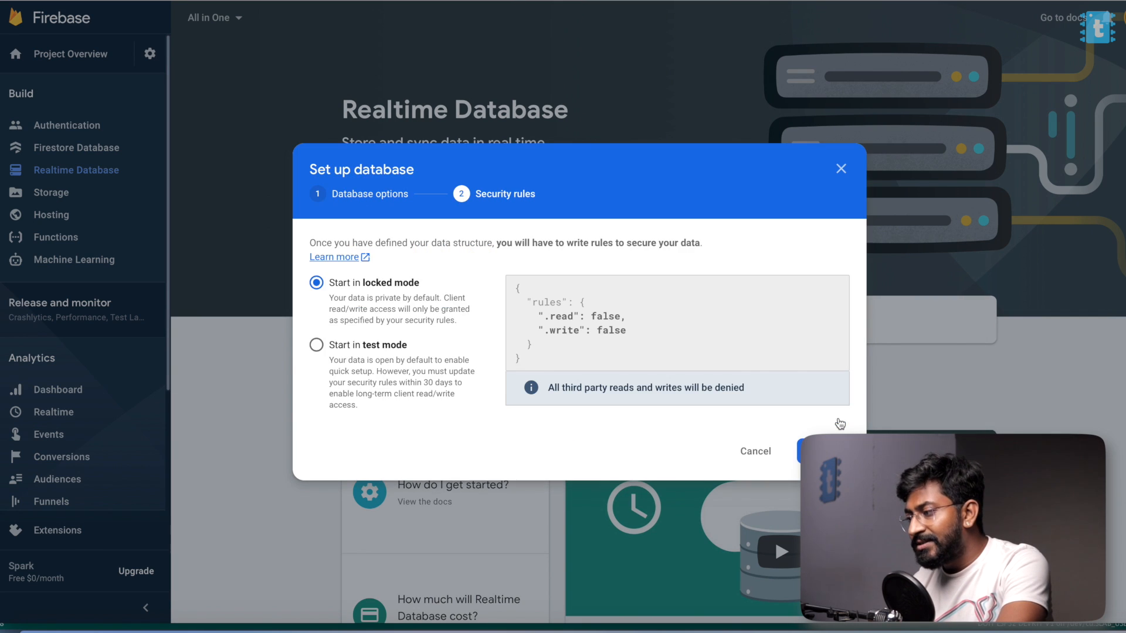
pyautogui.click(819, 451)
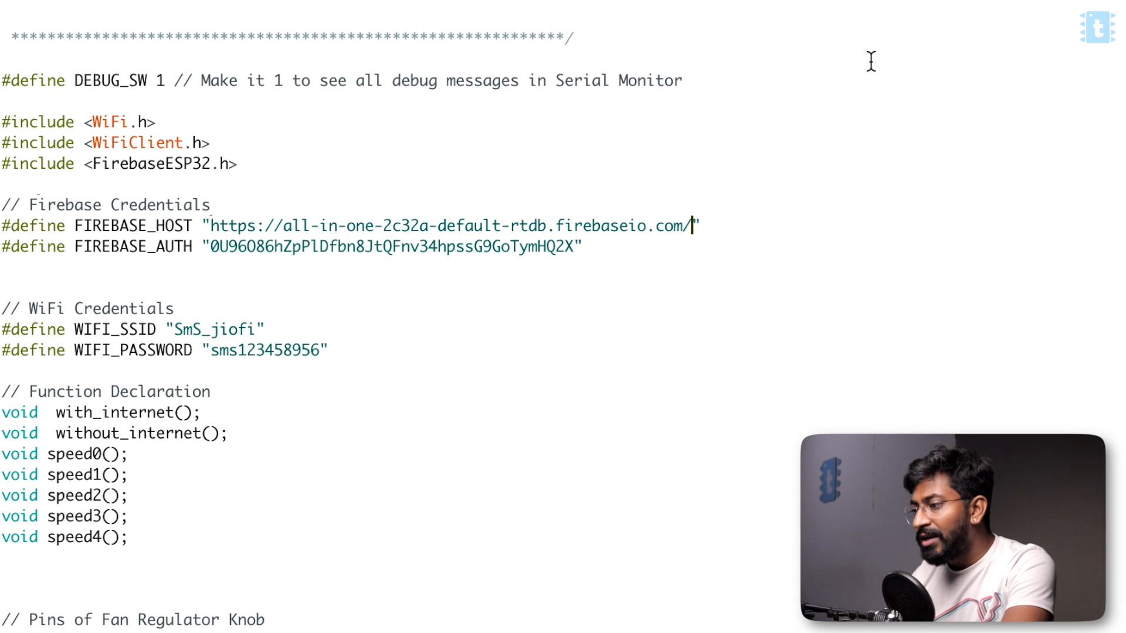
pyautogui.press('BackSpace')
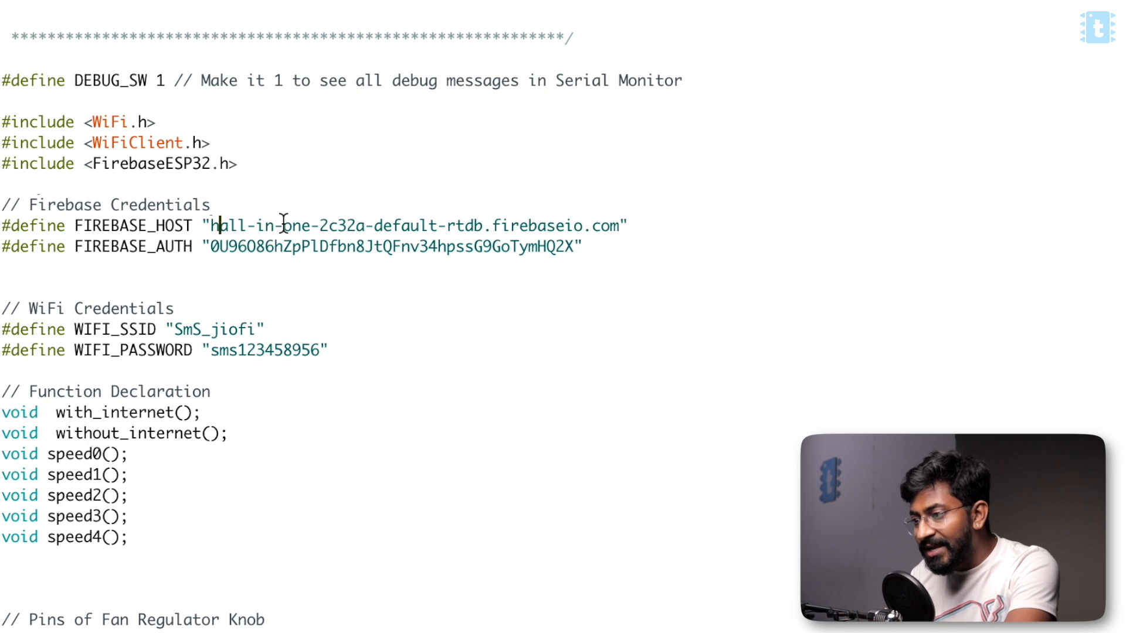
pyautogui.moveTo(217, 225); pyautogui.dragTo(384, 225)
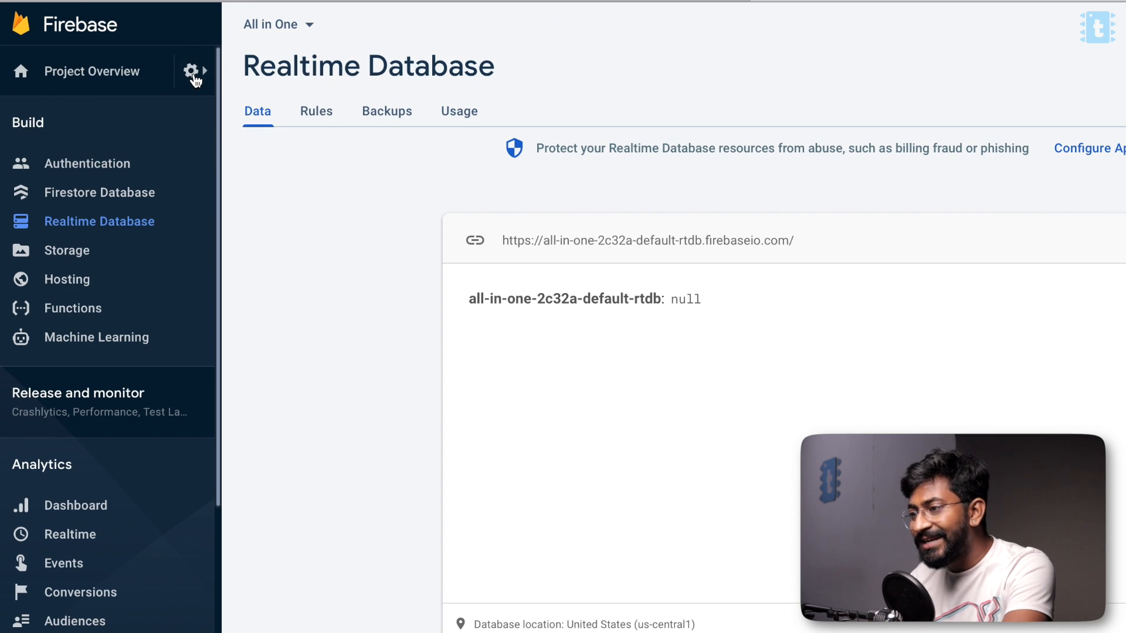
# Step: Open Project settings for the All in One project from the gear menu
pyautogui.click(193, 71)
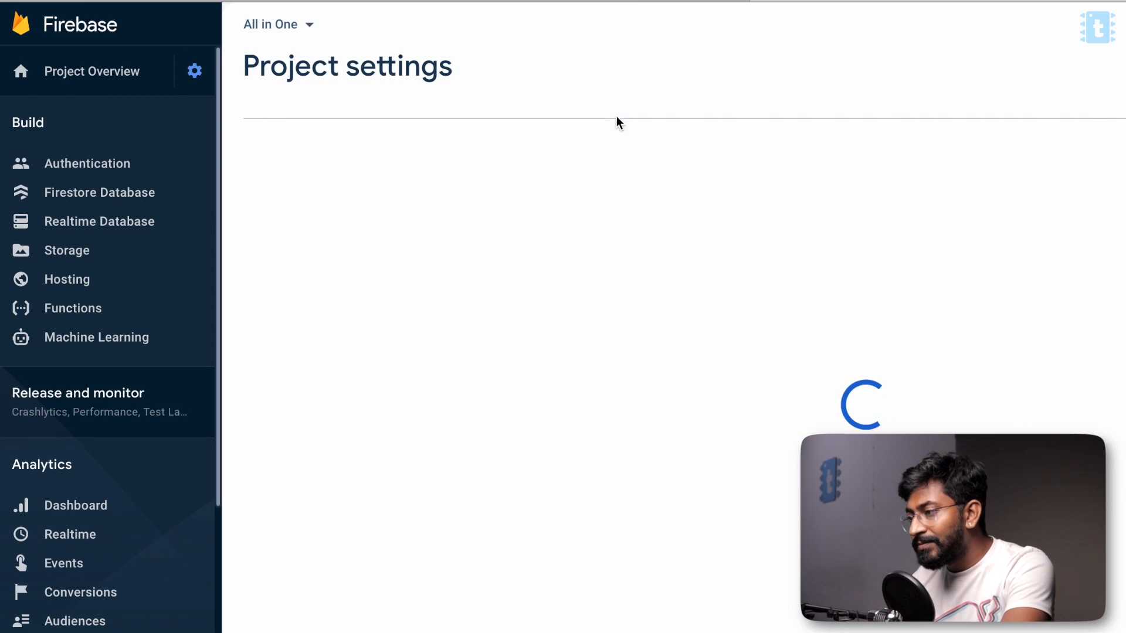
pyautogui.moveTo(582, 330)
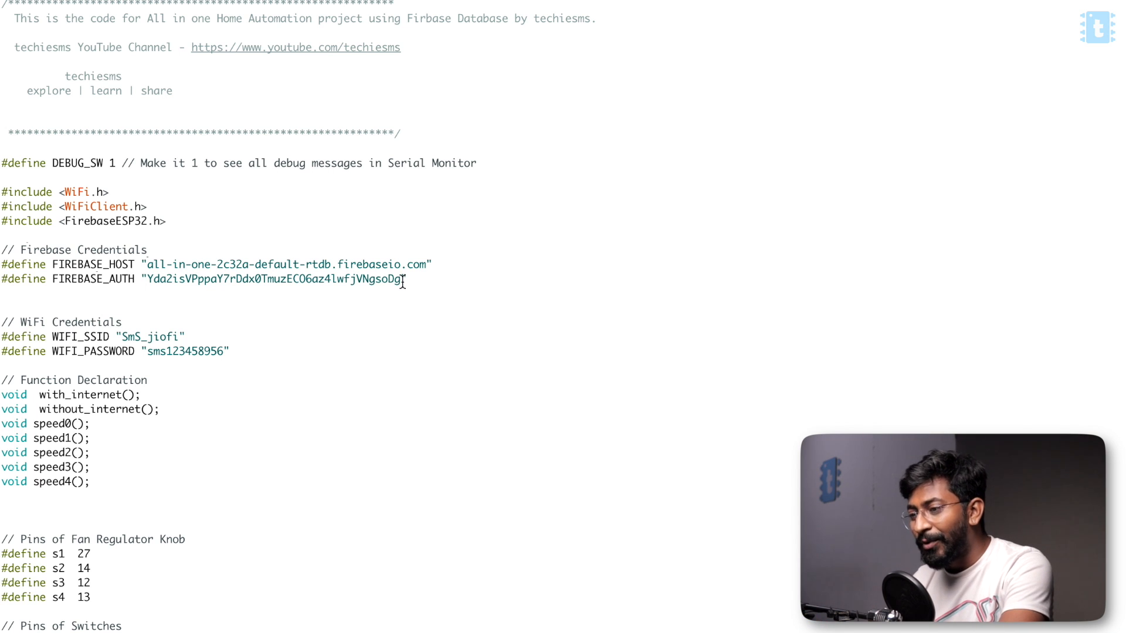
pyautogui.scroll(-3)
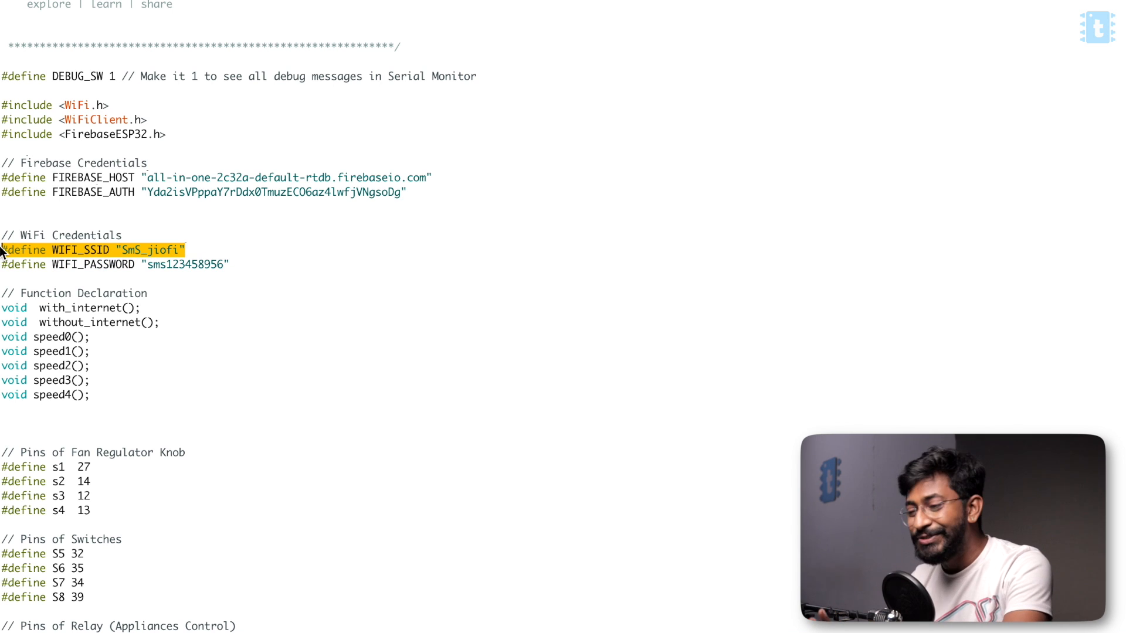
pyautogui.scroll(-3)
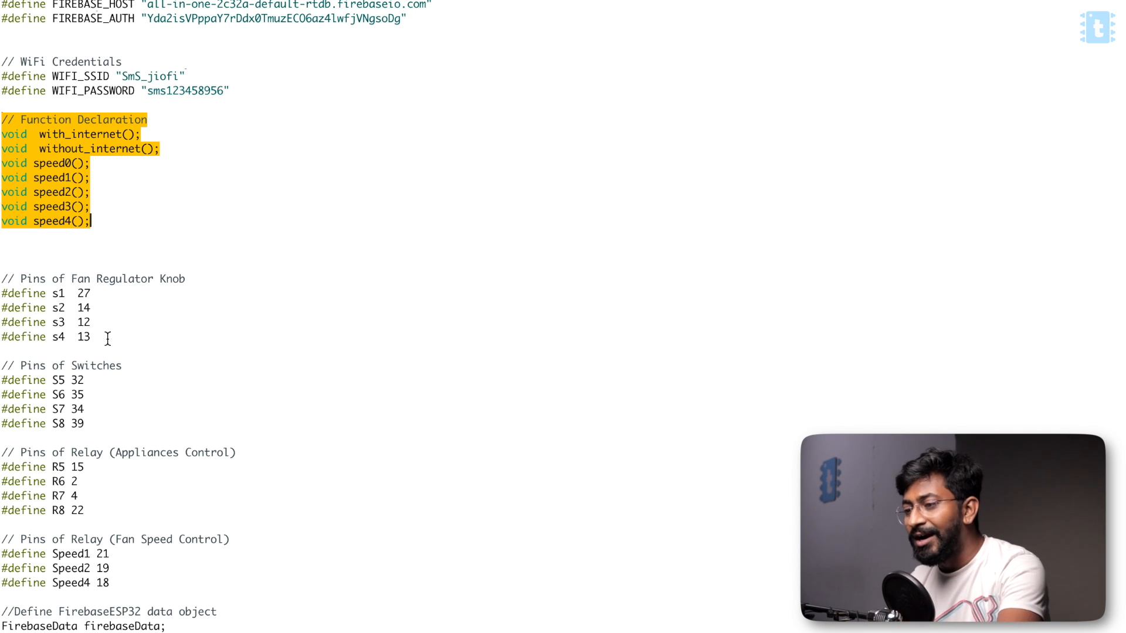
pyautogui.scroll(-3)
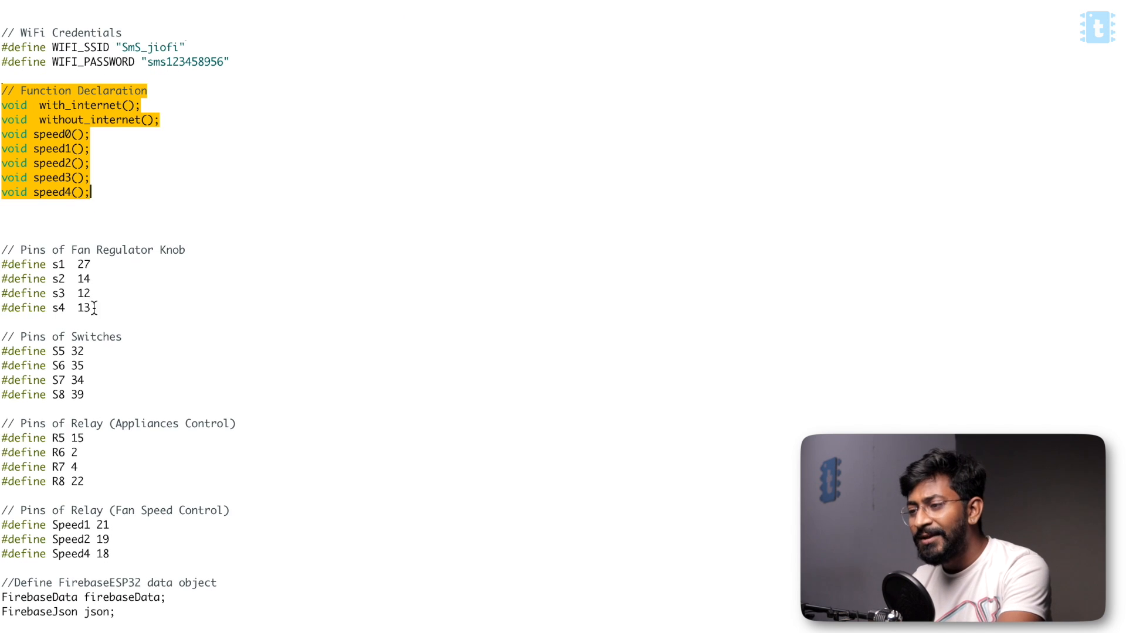
pyautogui.scroll(-3)
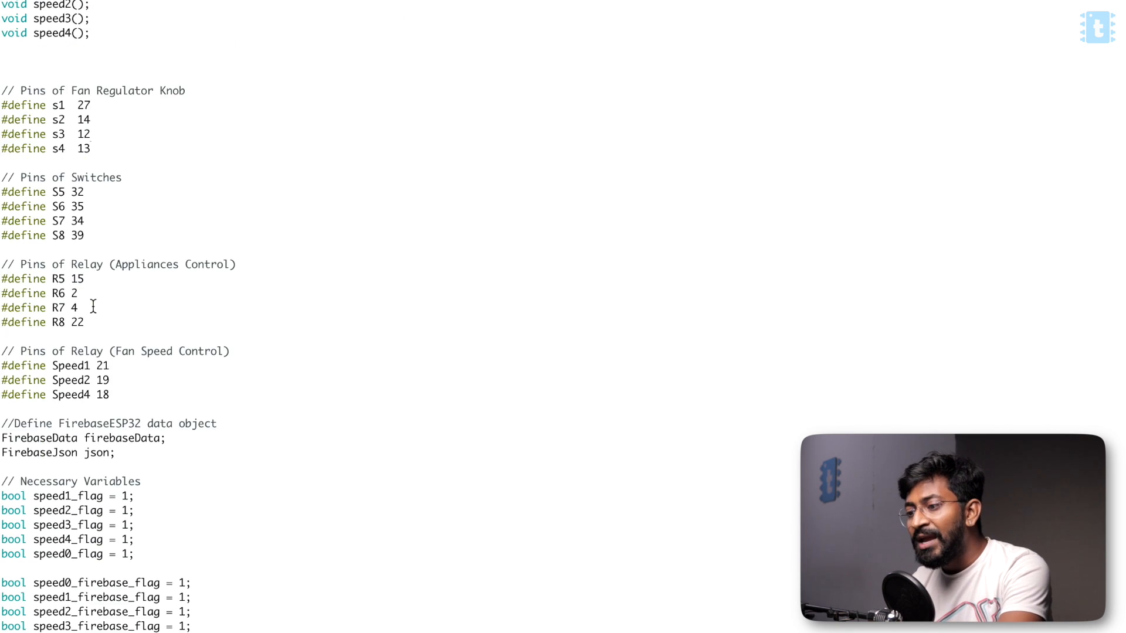
pyautogui.scroll(-3)
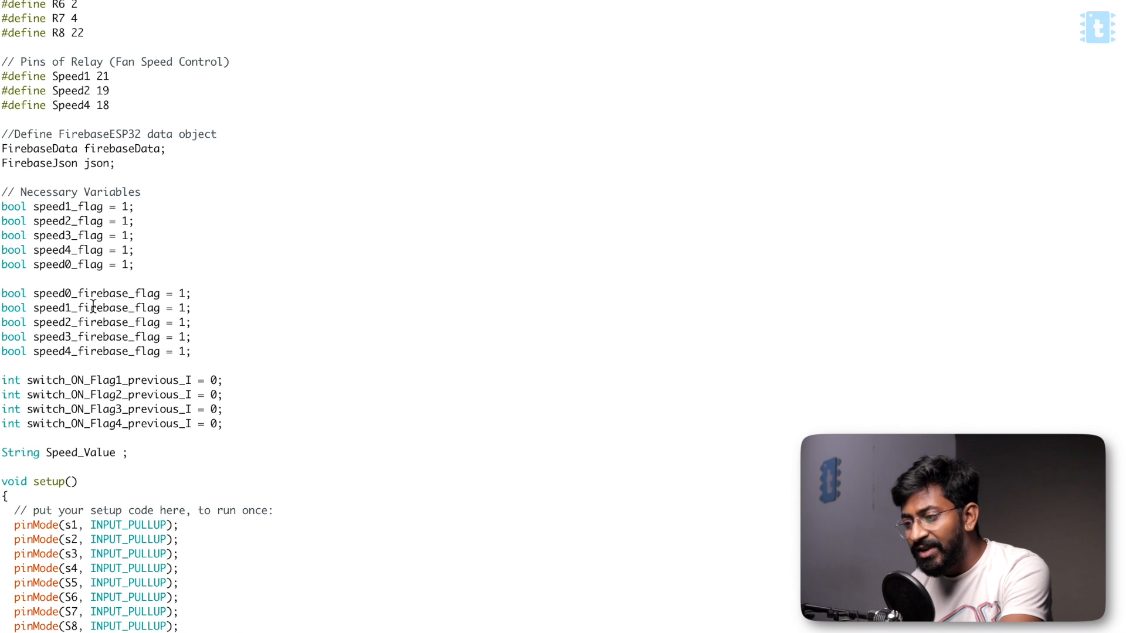
pyautogui.scroll(-3)
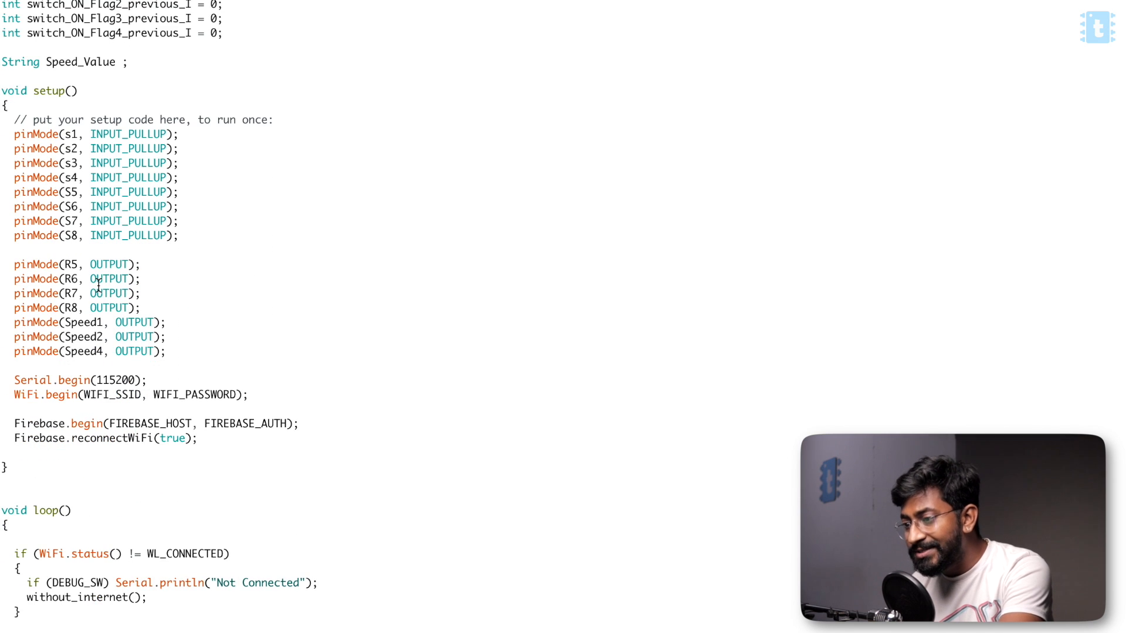
pyautogui.scroll(-3)
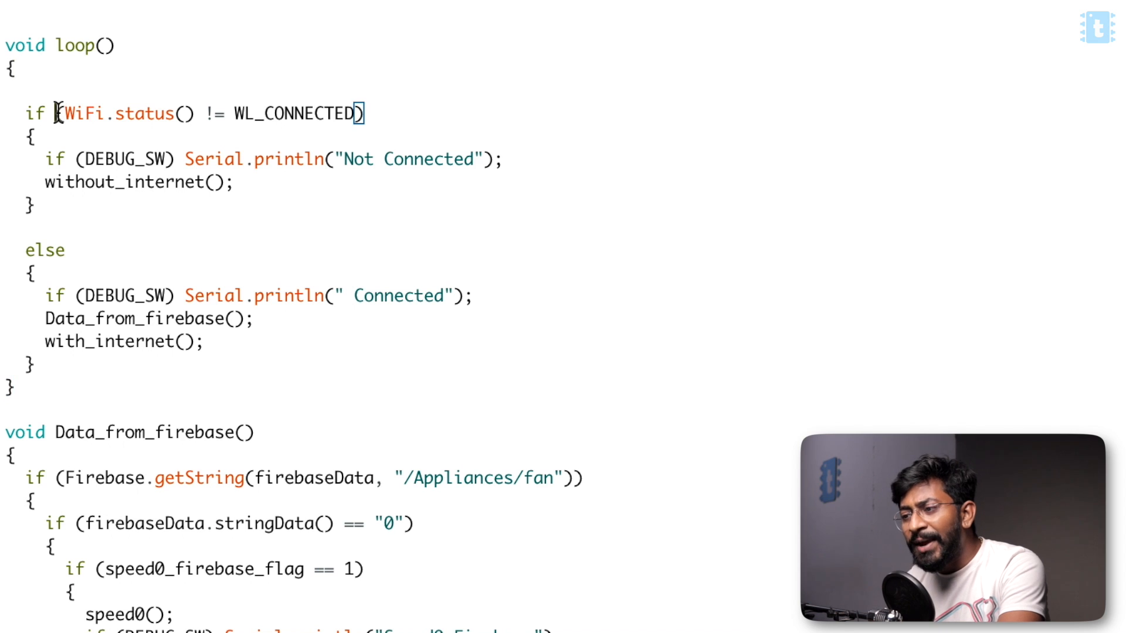
pyautogui.doubleClick(297, 113)
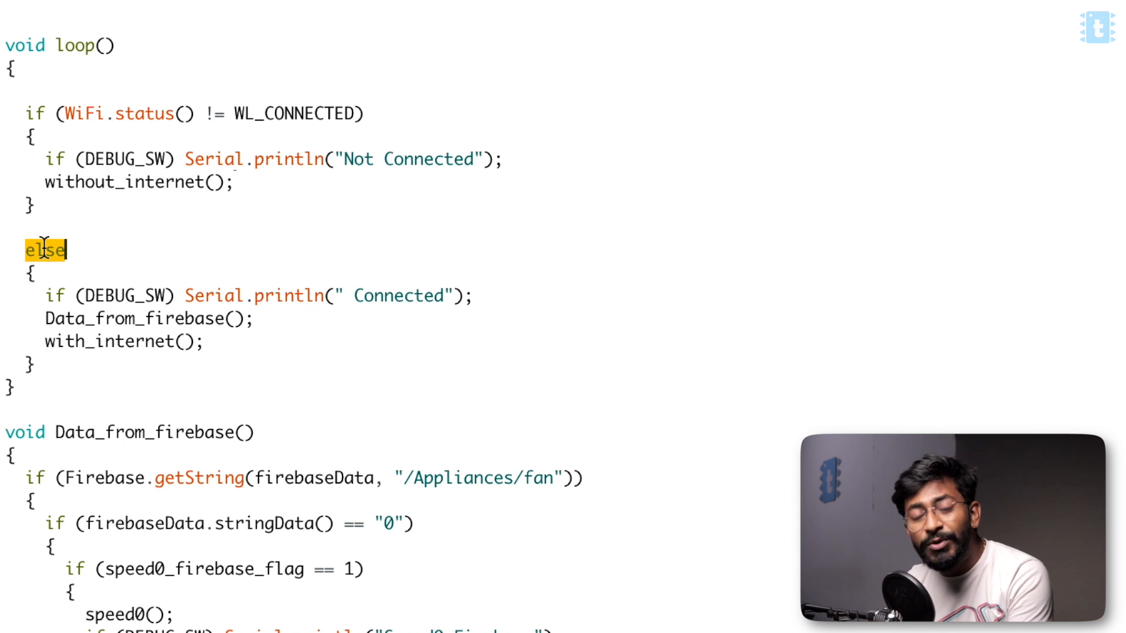
pyautogui.moveTo(41, 319)
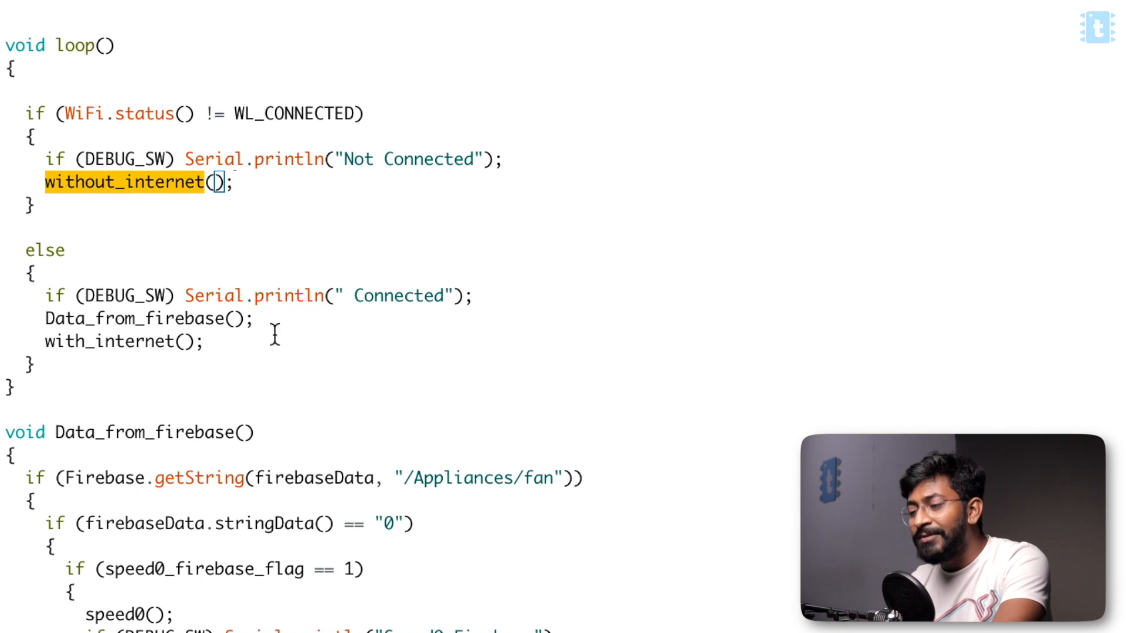
pyautogui.scroll(-3)
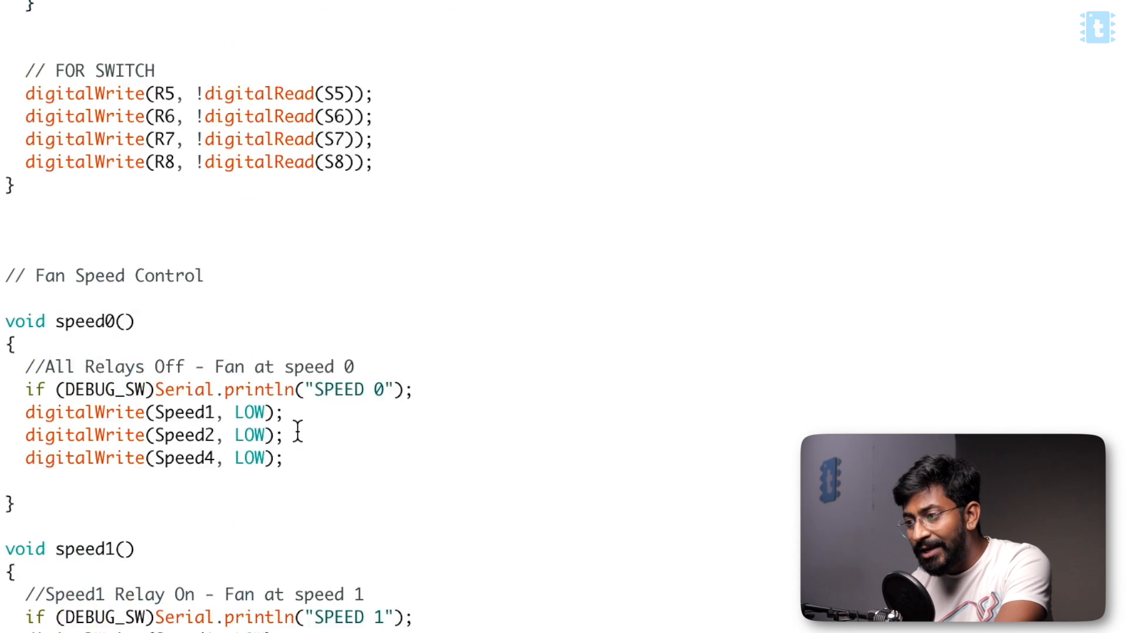
pyautogui.scroll(-3)
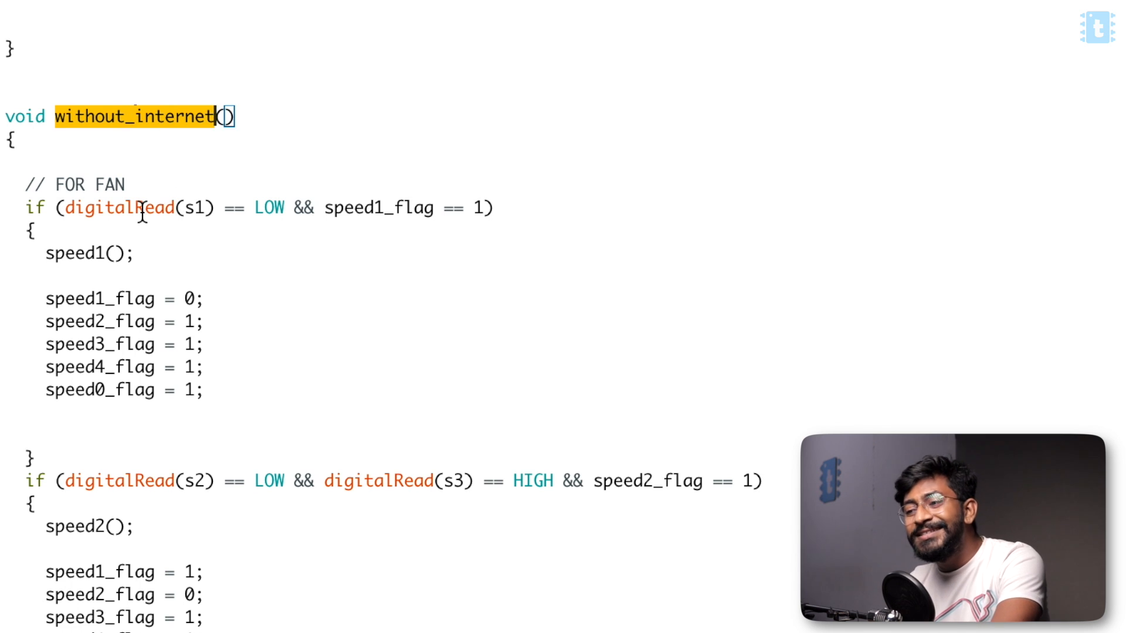
pyautogui.doubleClick(118, 208)
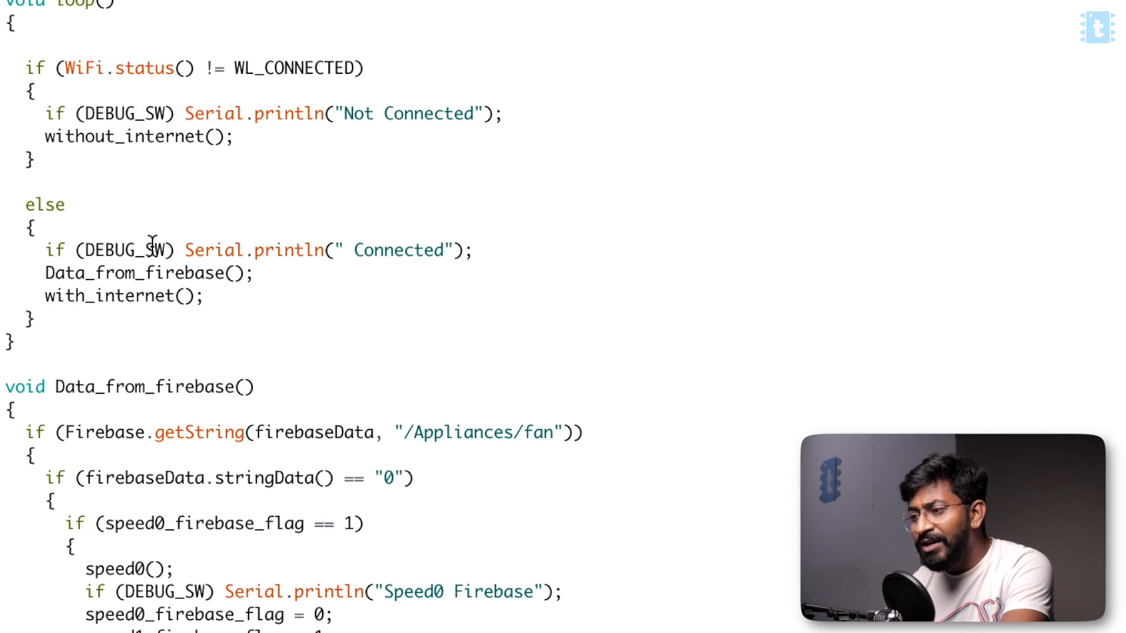
pyautogui.moveTo(45, 271); pyautogui.dragTo(205, 295)
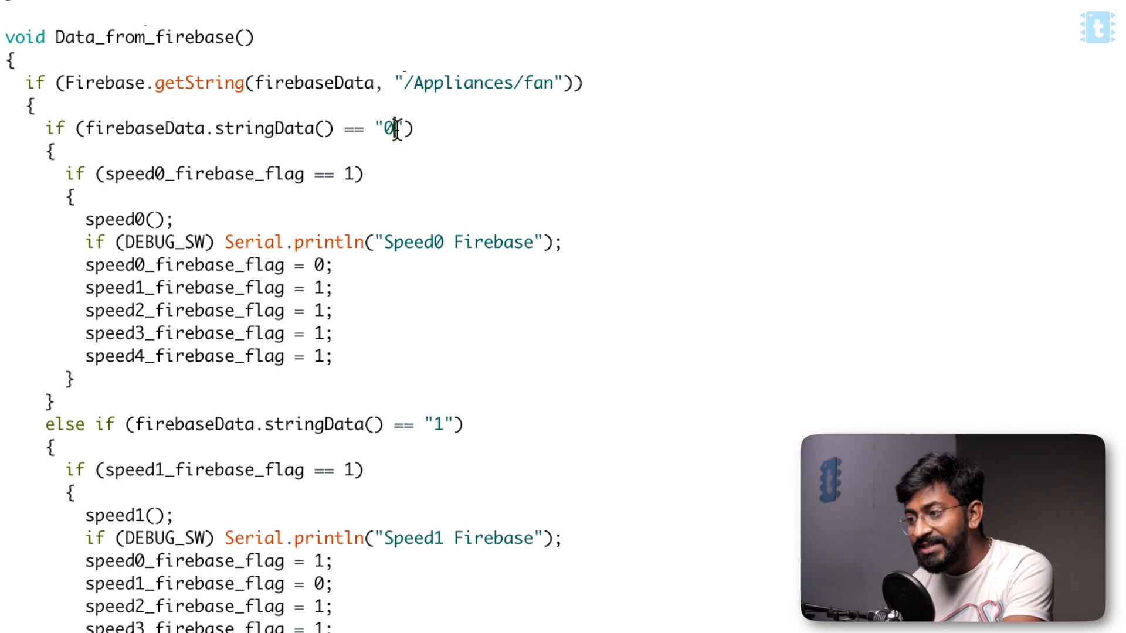
pyautogui.doubleClick(119, 220)
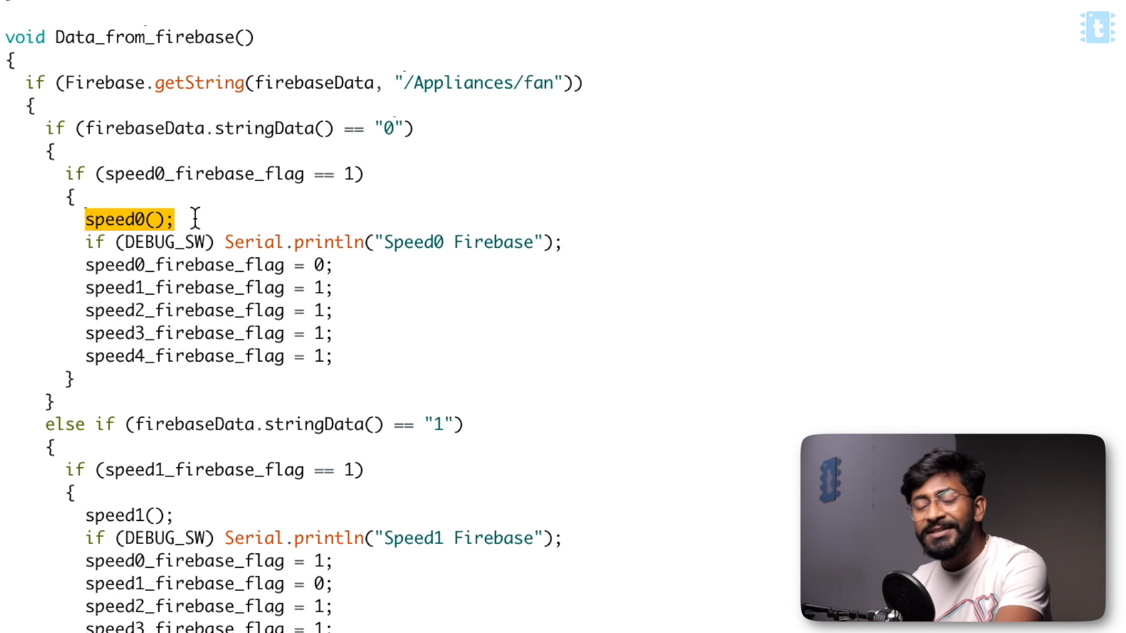
pyautogui.scroll(-3)
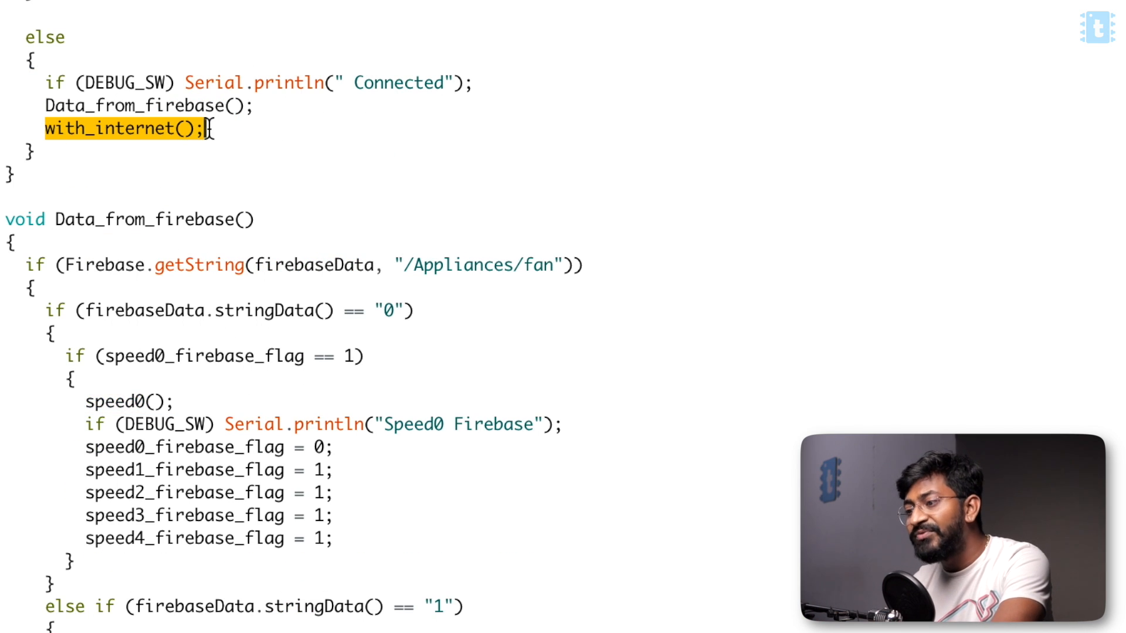
pyautogui.scroll(-3)
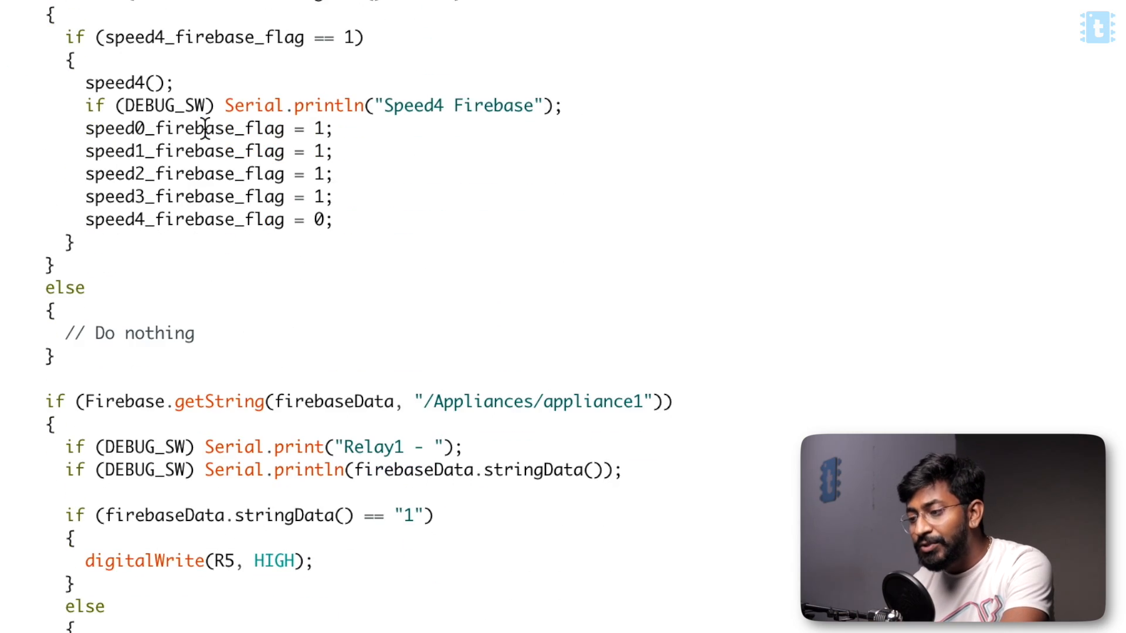
pyautogui.scroll(-3)
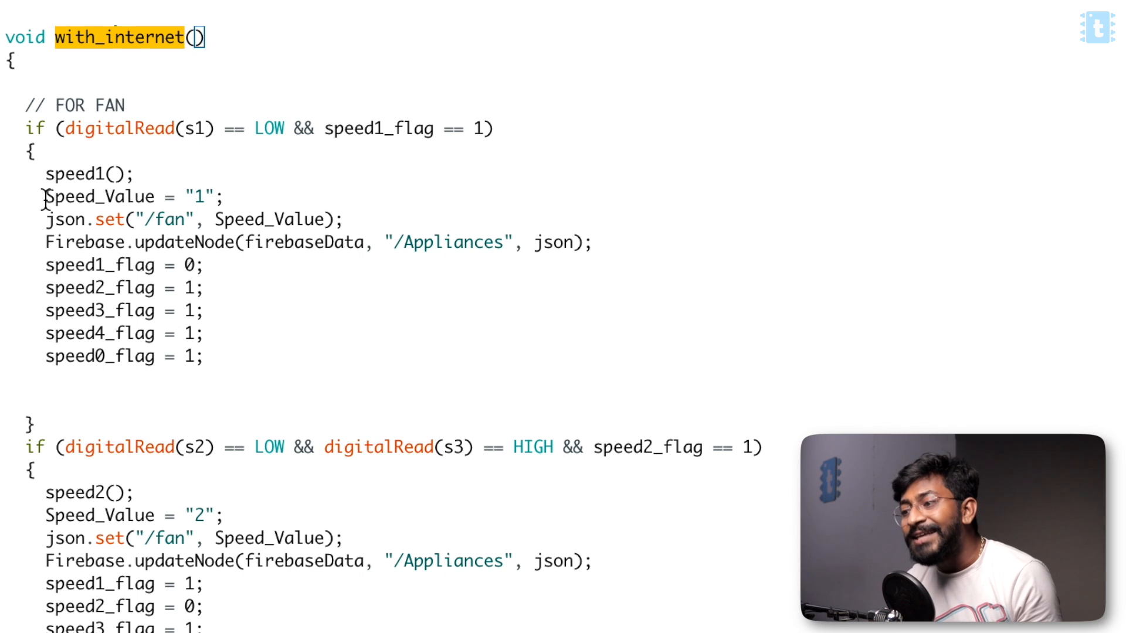
pyautogui.moveTo(45, 195); pyautogui.dragTo(593, 242)
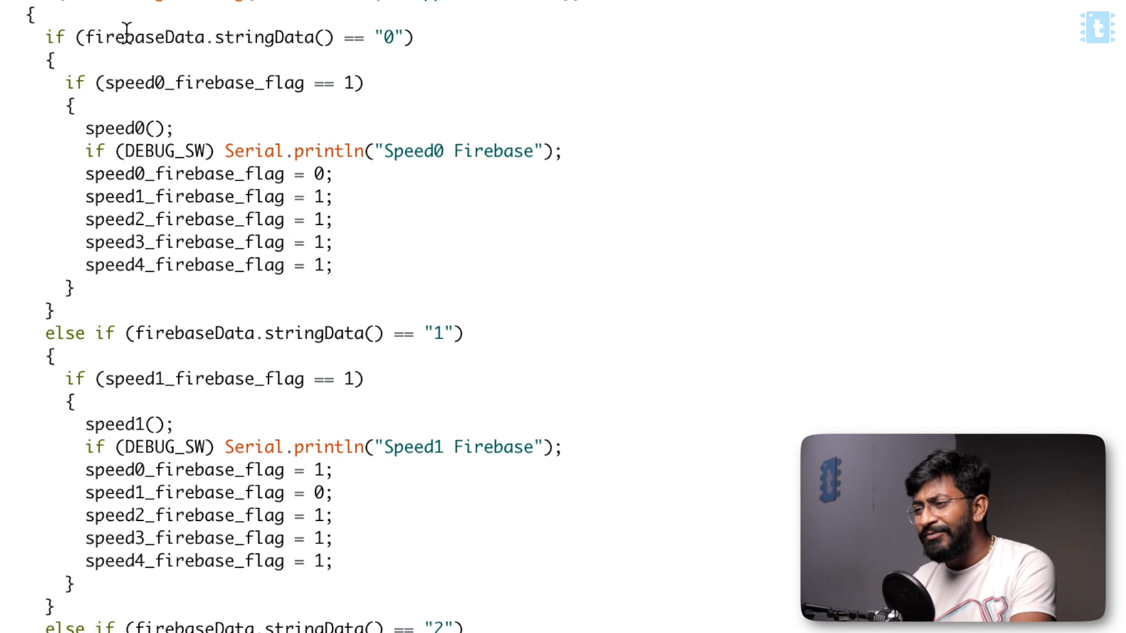
pyautogui.moveTo(431, 181)
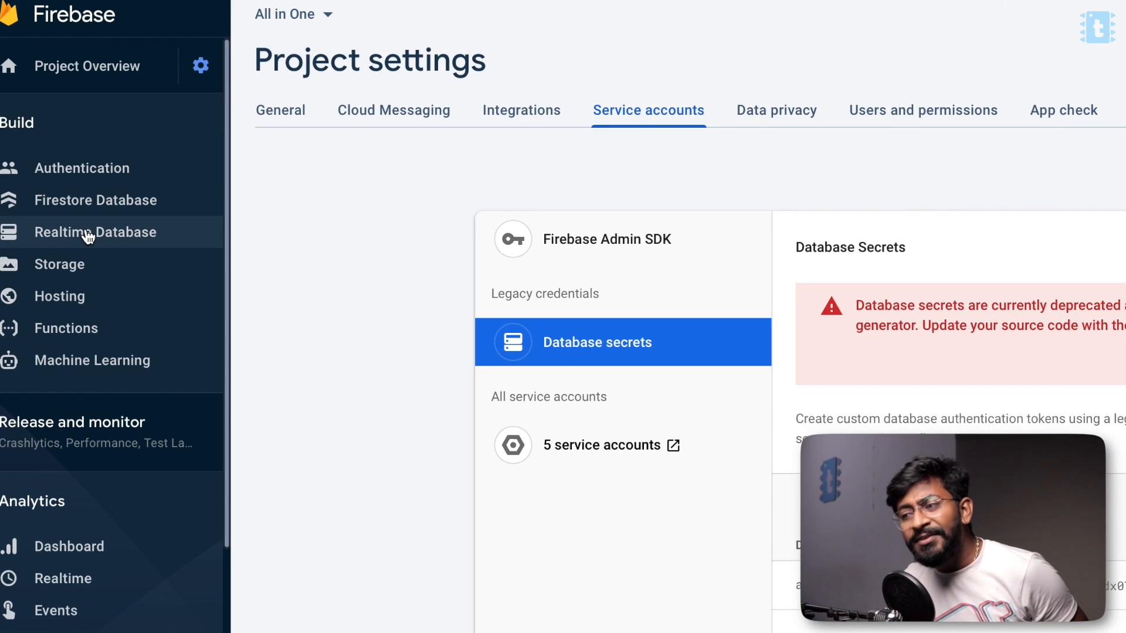
# Step: Open the Realtime Database and scroll the sketch to the WiFi credentials defines
pyautogui.click(95, 232)
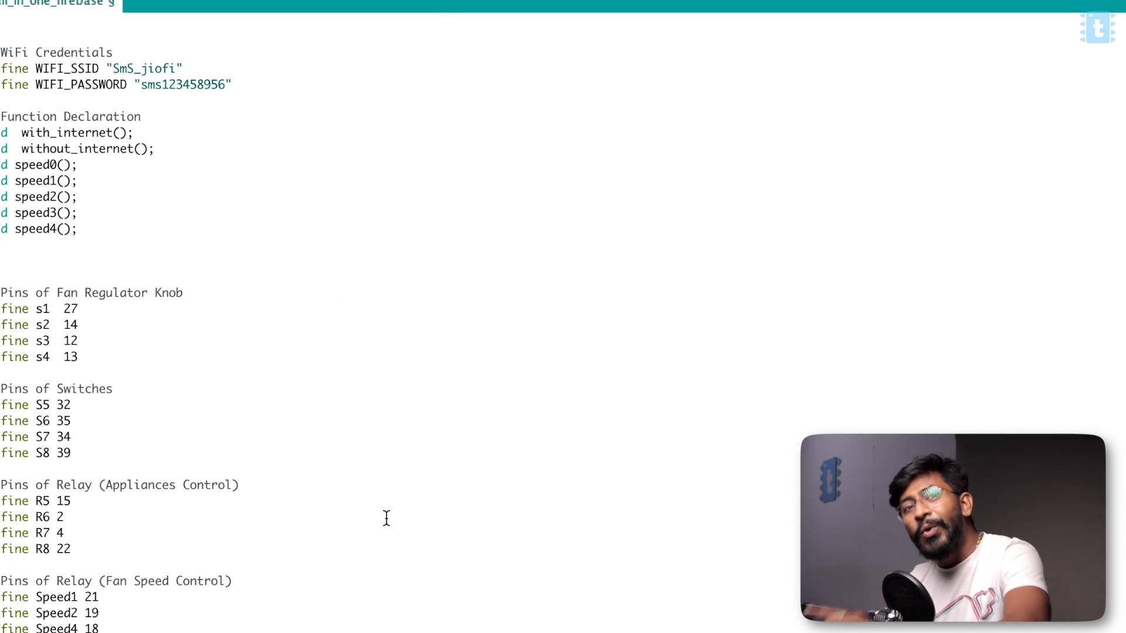
pyautogui.scroll(-3)
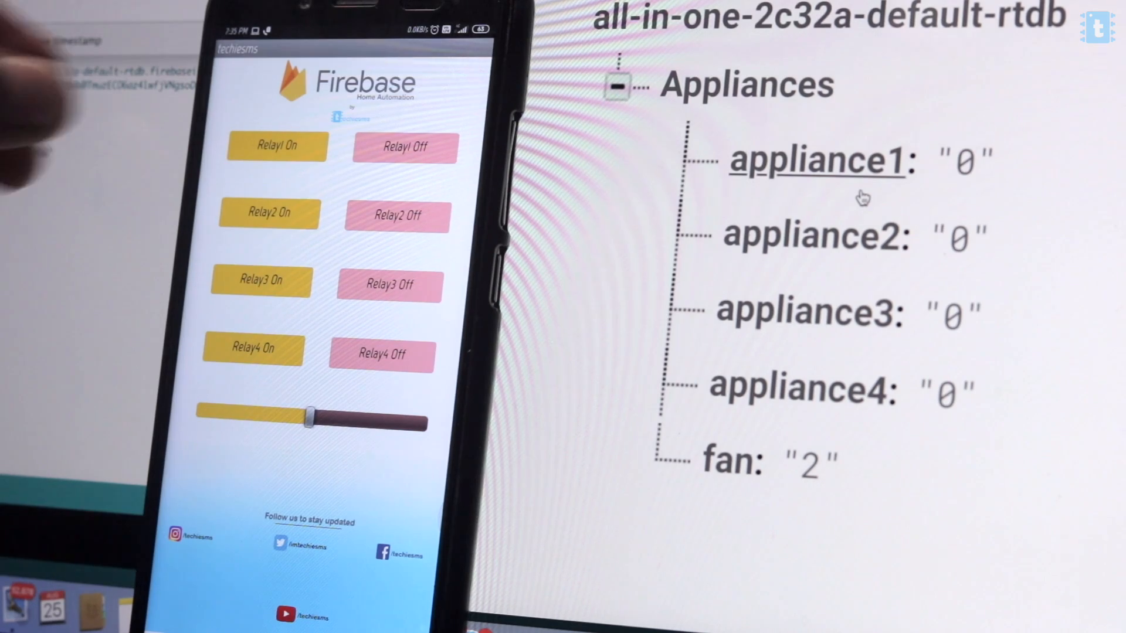
# Step: Toggle the relays and fan slider in the phone app, leaving appliance1 at 1 and fan at 0
pyautogui.click(278, 146)
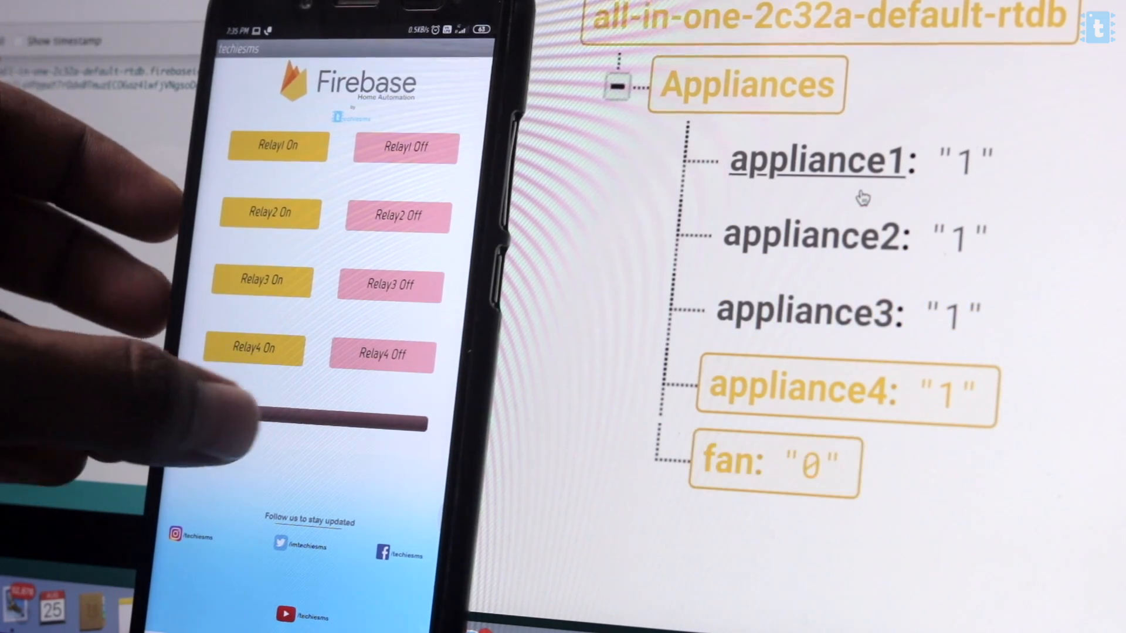
pyautogui.click(381, 354)
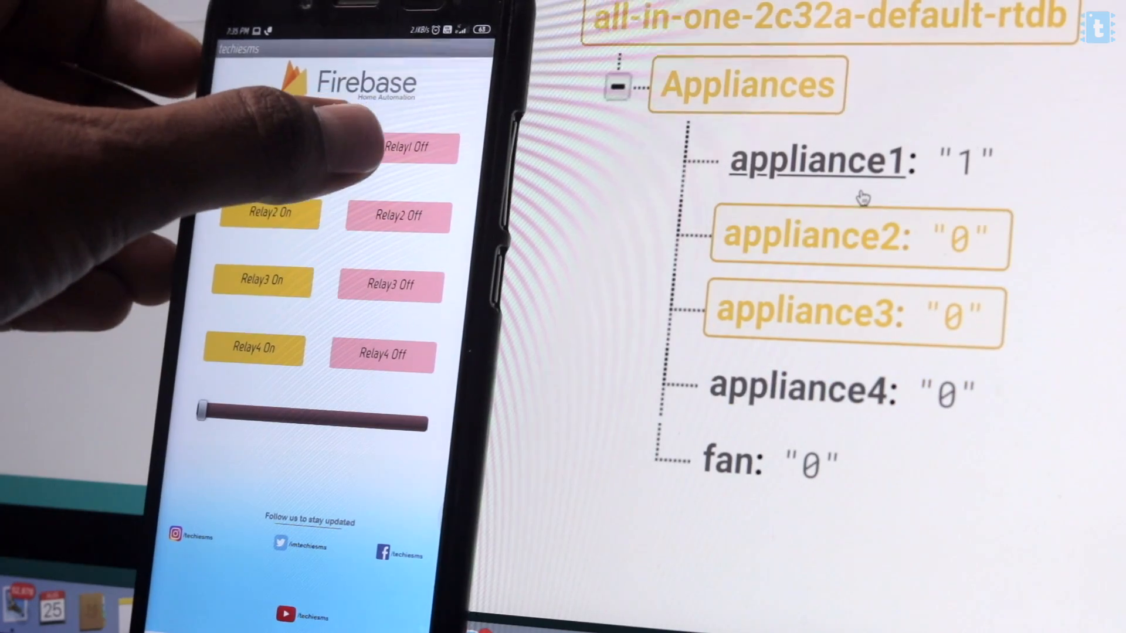
pyautogui.click(406, 148)
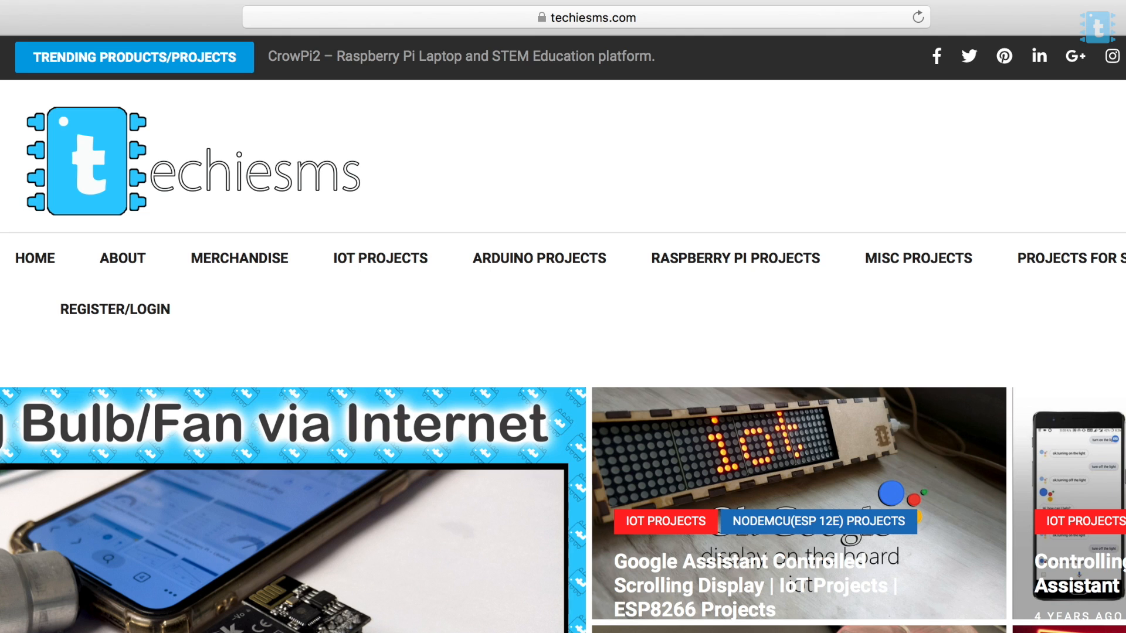
# Step: Scroll the techiesms.com page down to the All in One Home Automation Project listing
pyautogui.scroll(-3)
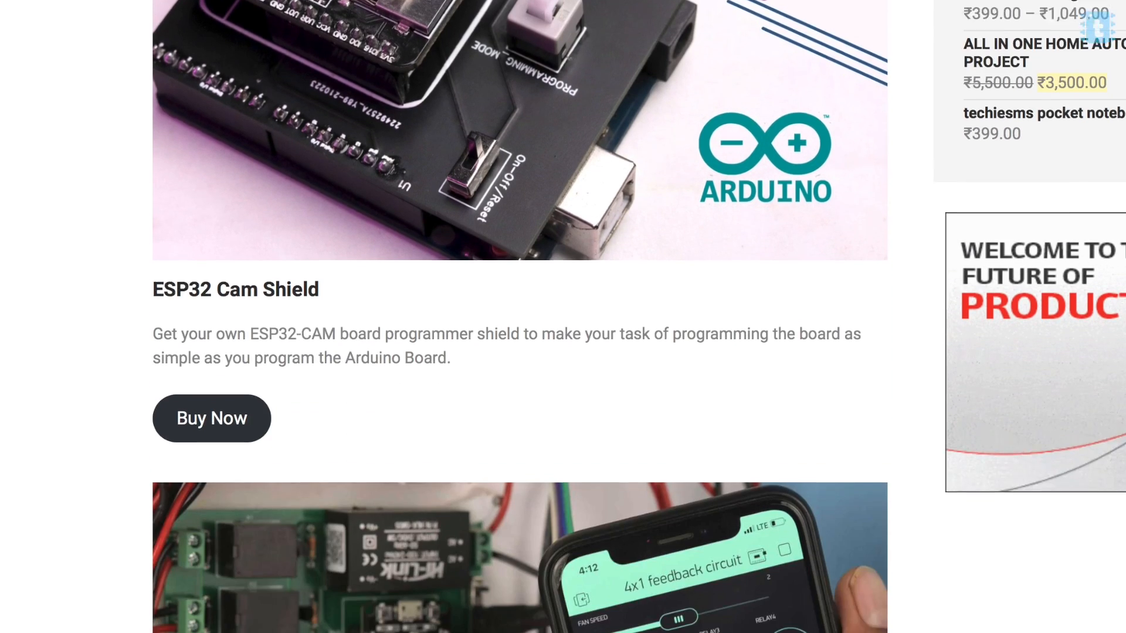
pyautogui.scroll(-3)
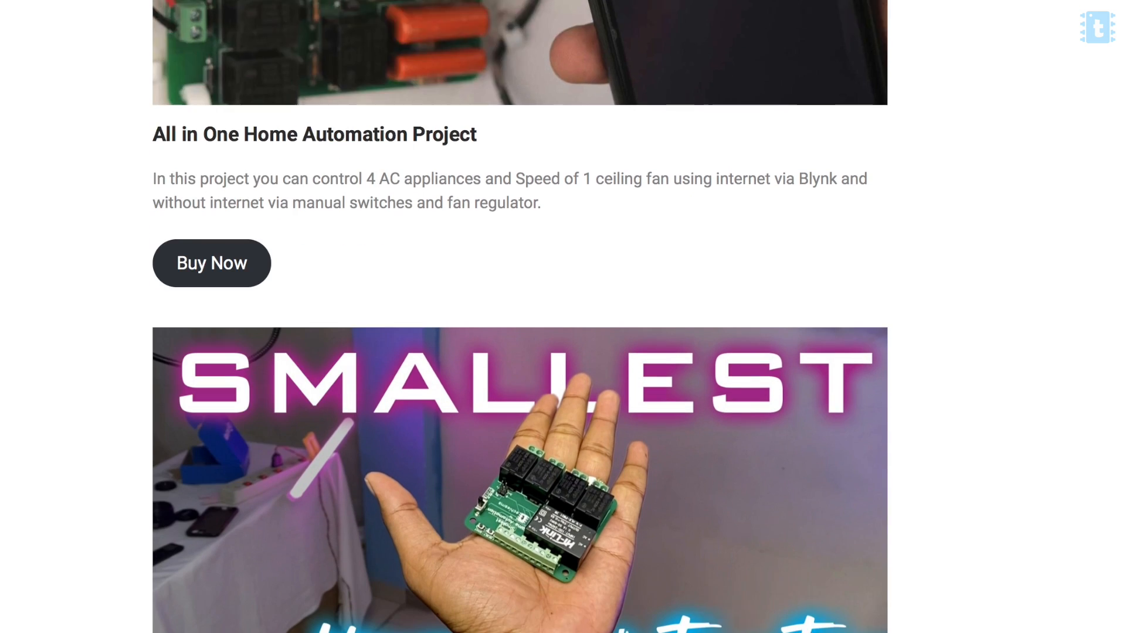
pyautogui.scroll(-3)
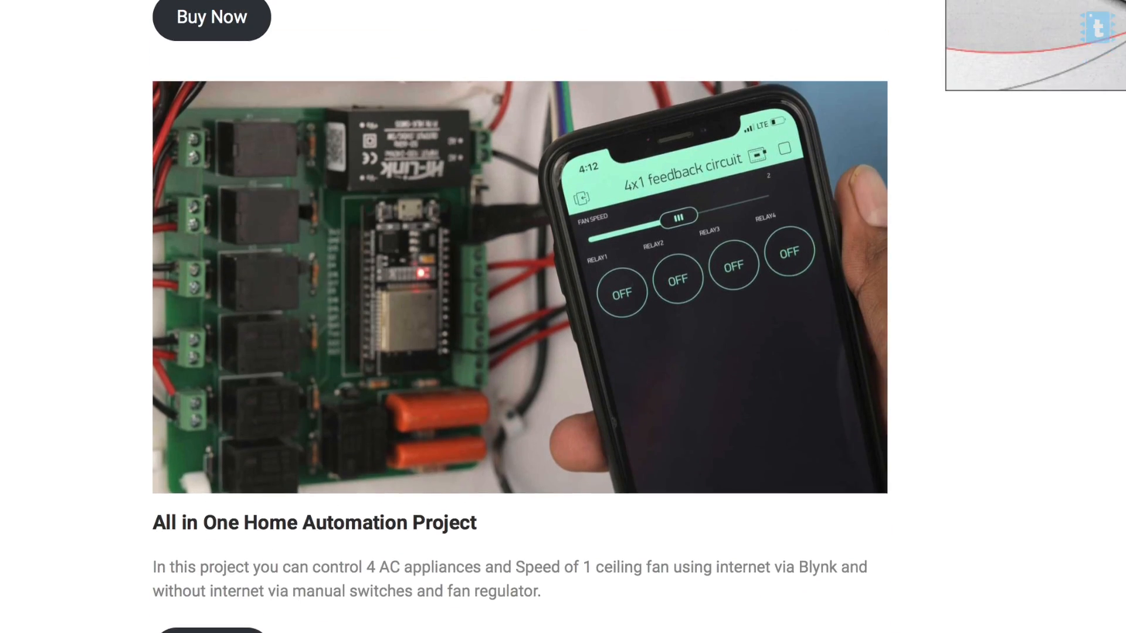
# Step: Buy the All in One Home Automation Project and review the ₹3,600 order summary with Instamojo payment
pyautogui.click(211, 17)
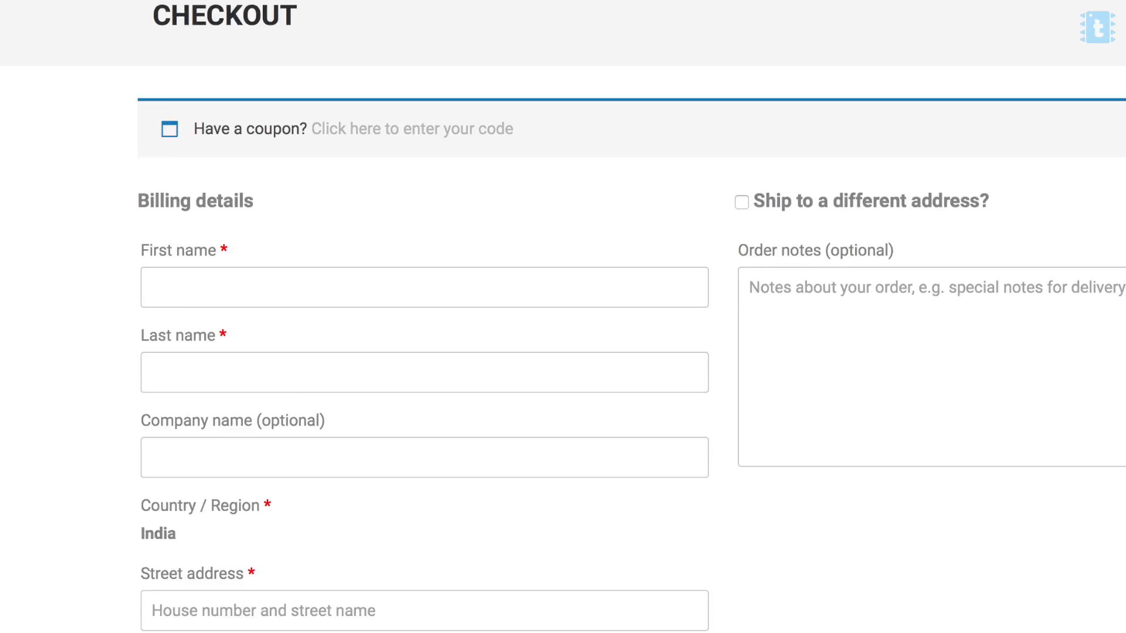
pyautogui.scroll(-3)
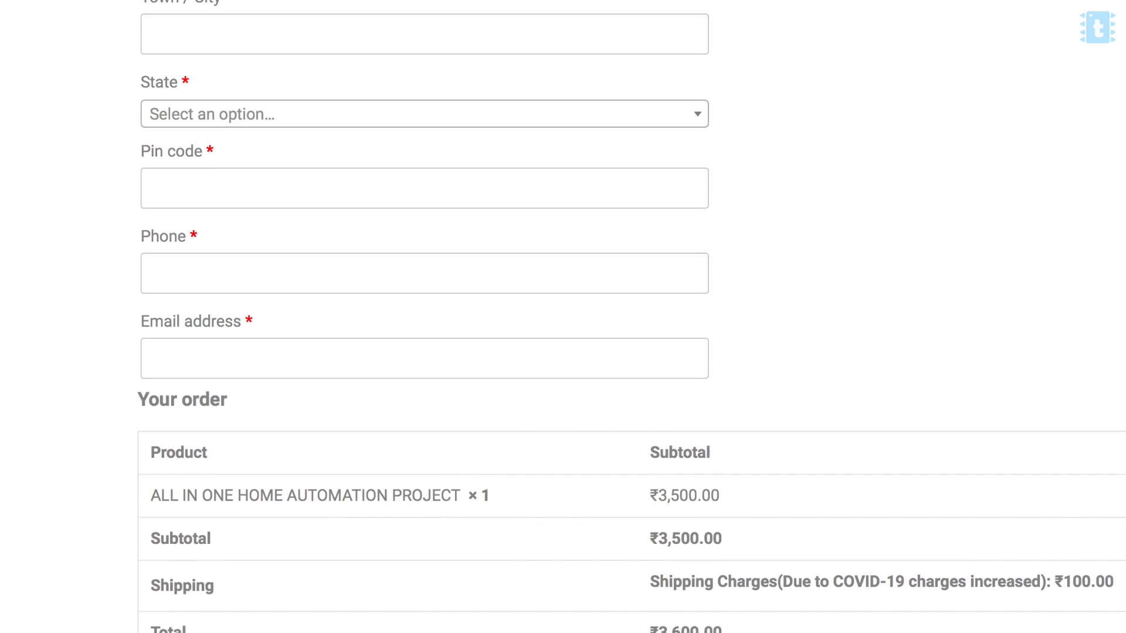
pyautogui.scroll(-3)
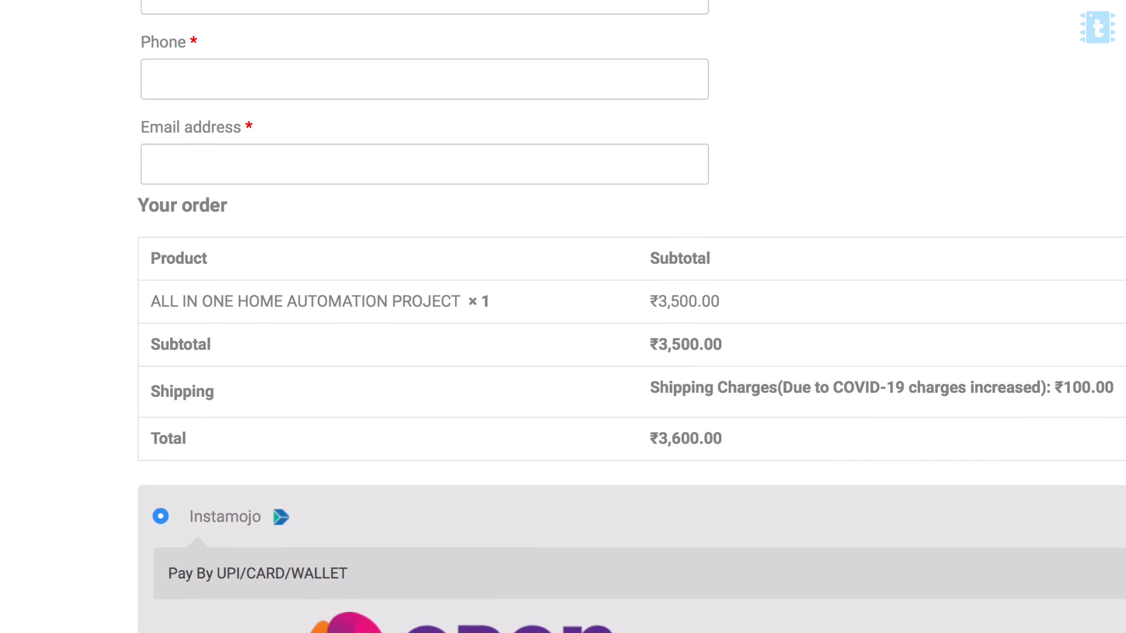